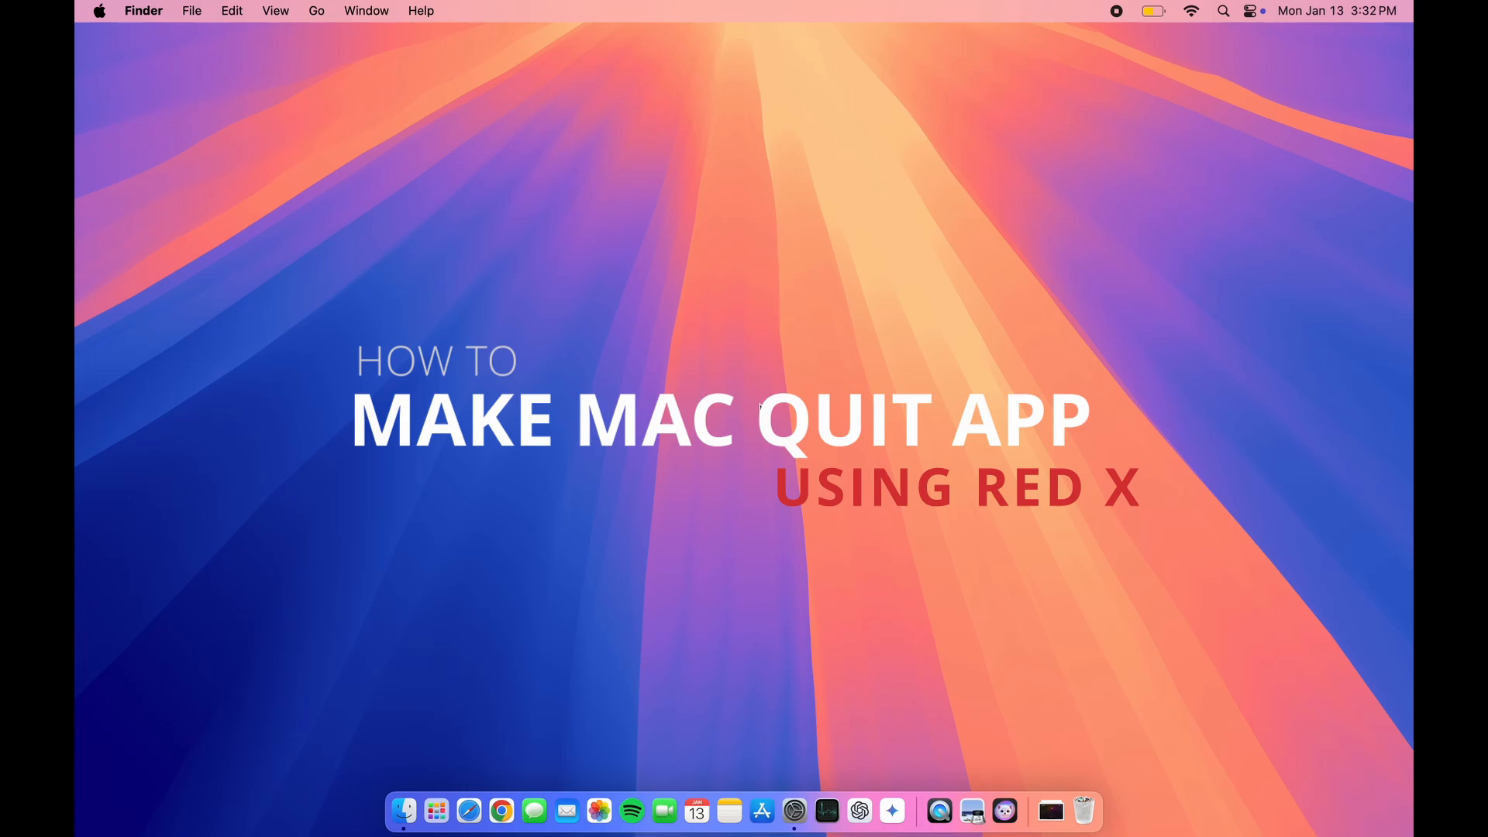
mouse_move(566, 810)
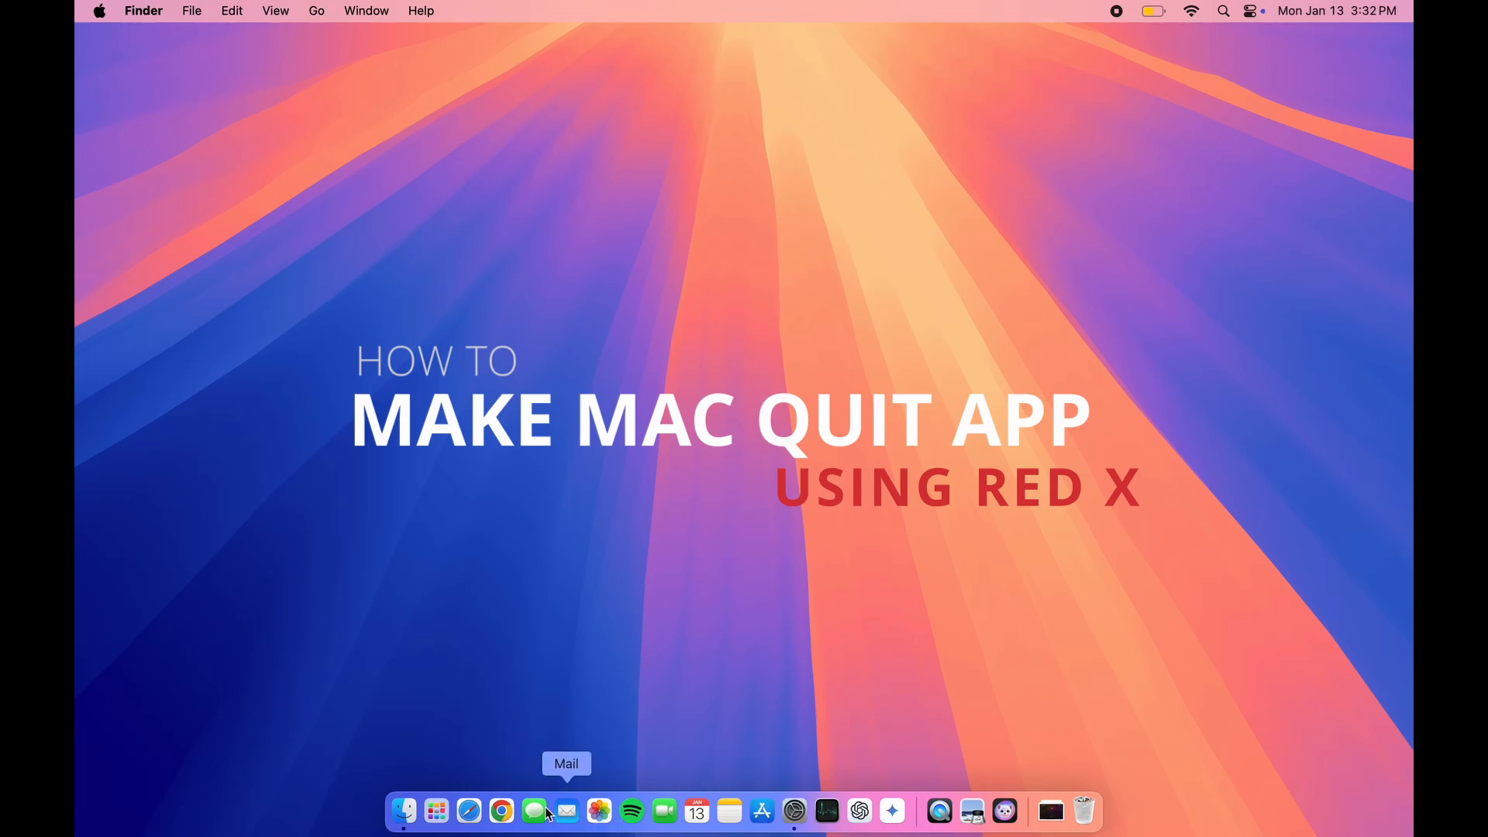
Step: Launch Safari and go to github.com/onebadidea/swiftquit/releases/tag/v1.5
click(436, 810)
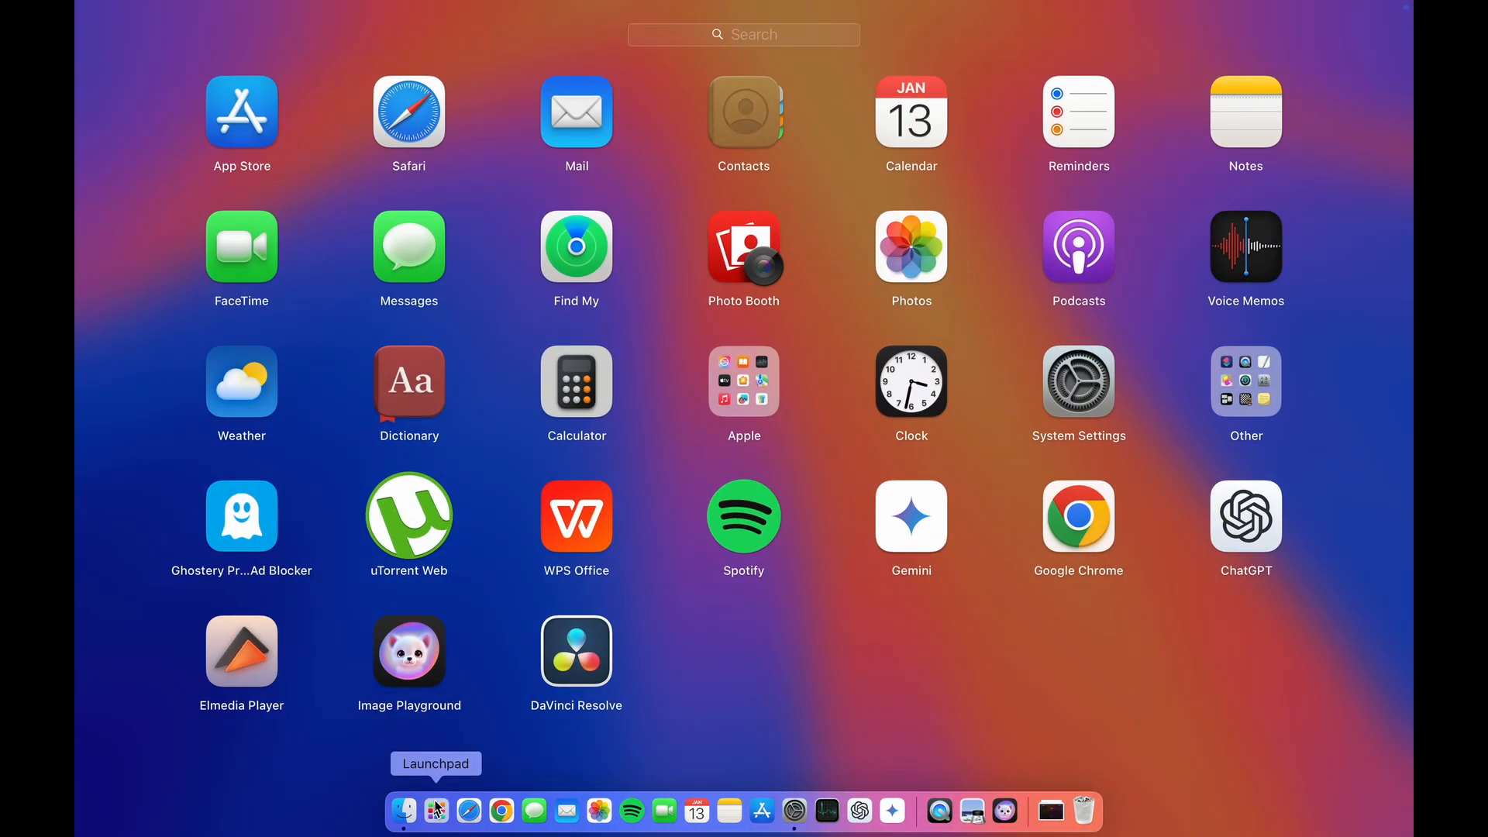
click(435, 811)
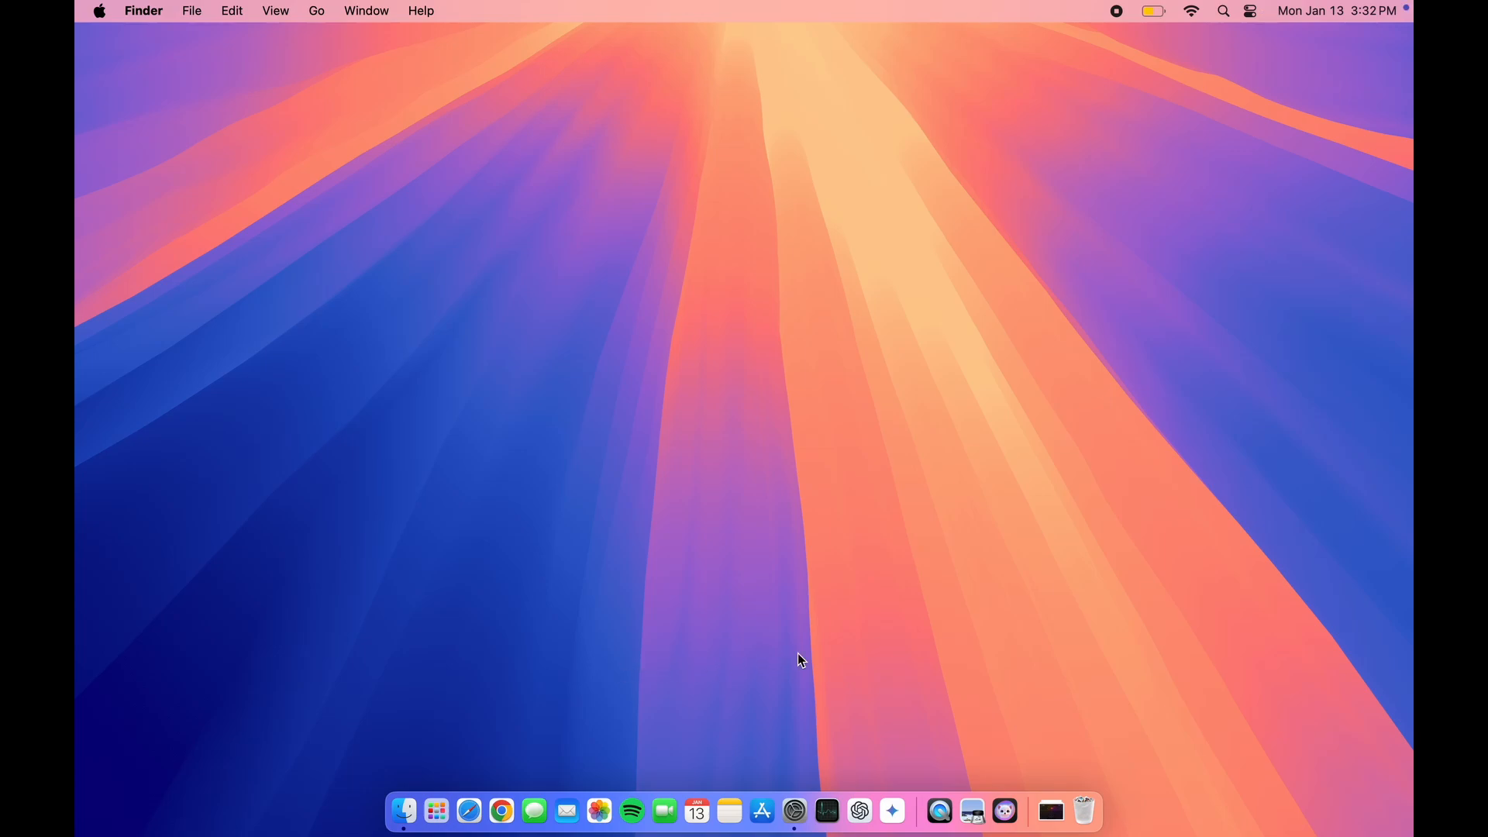
mouse_move(468, 811)
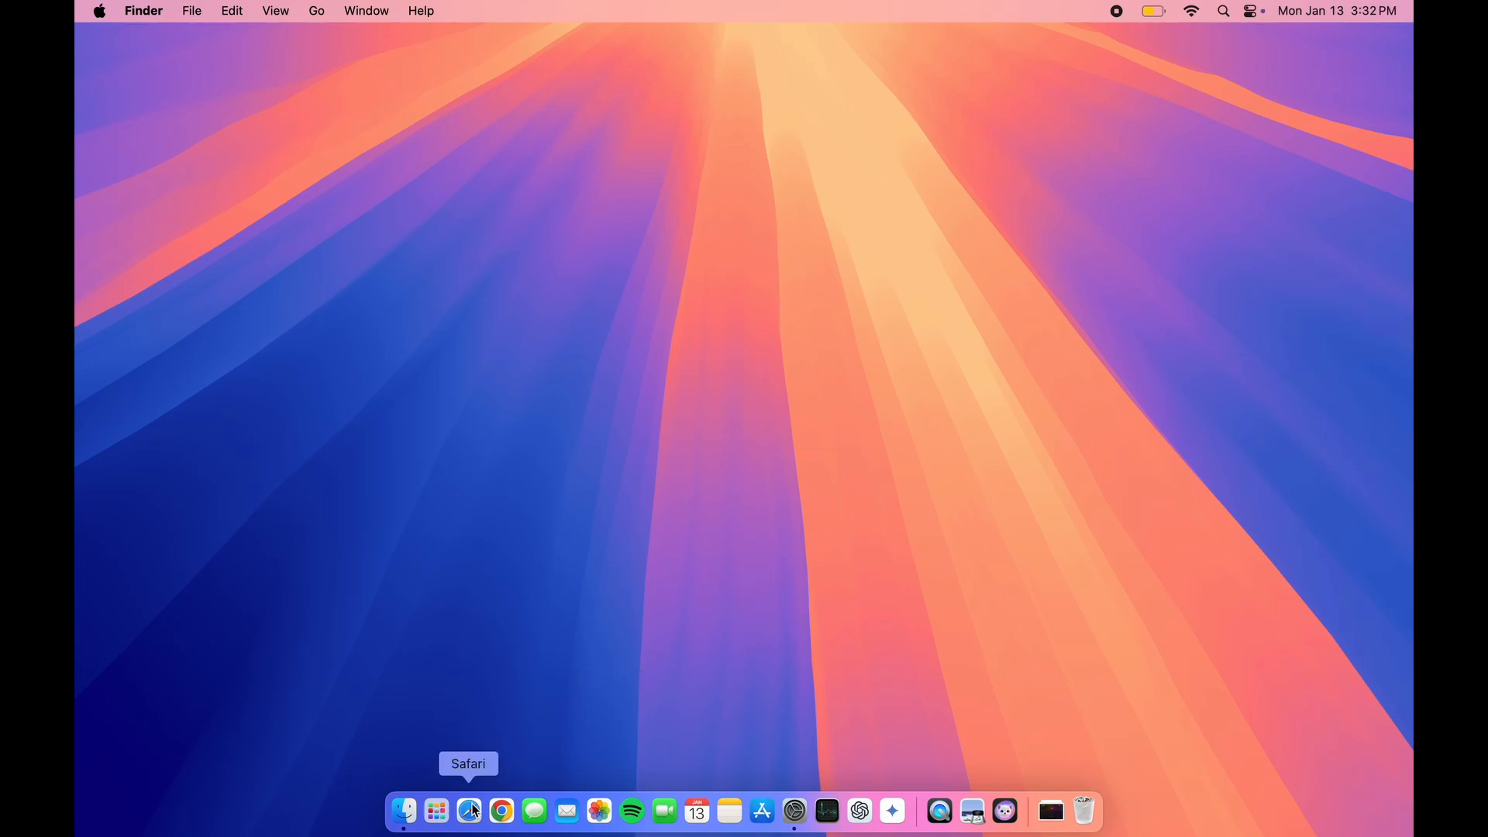
click(469, 811)
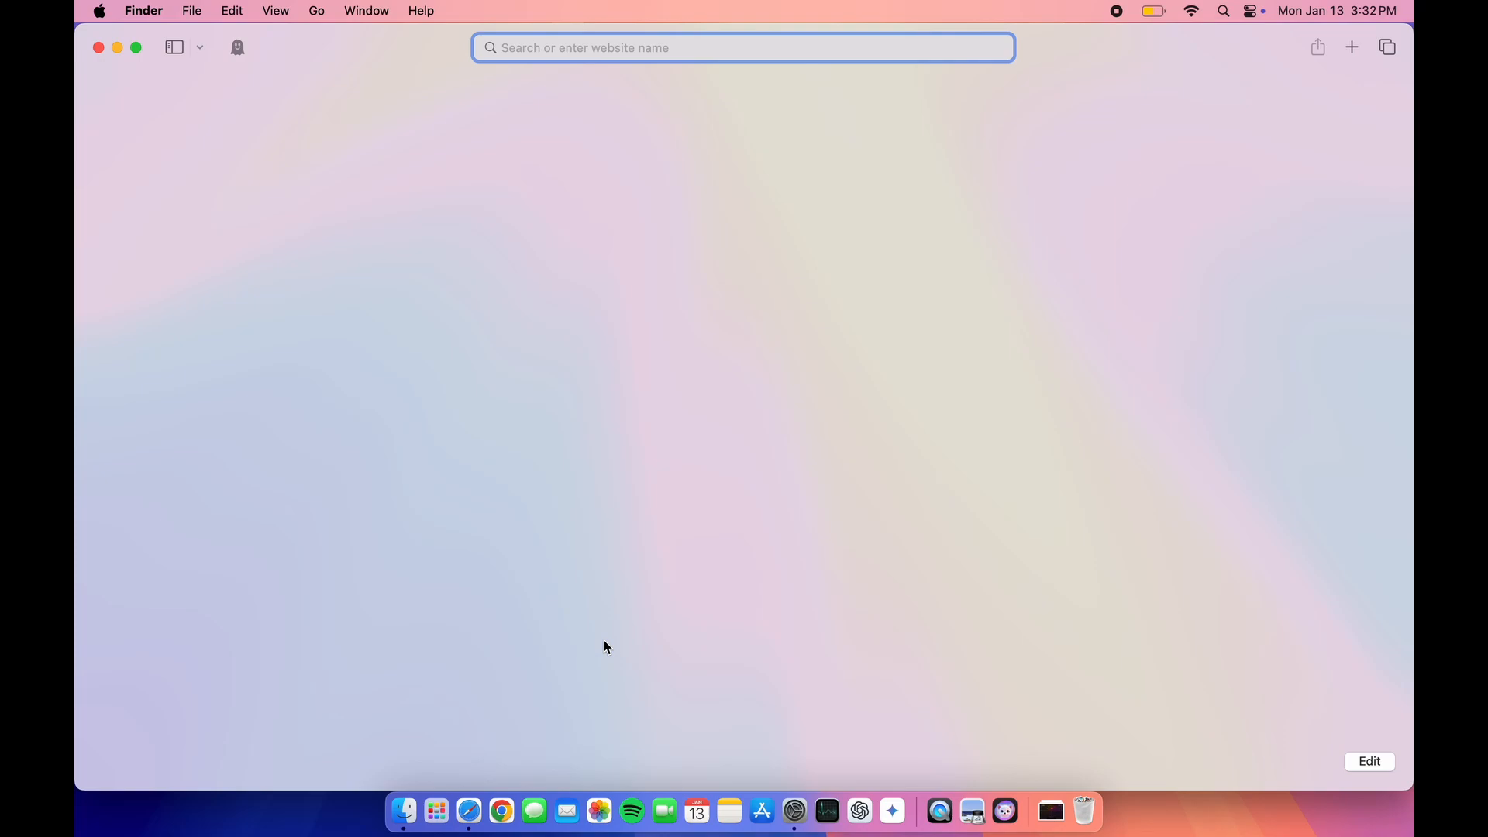
click(744, 48)
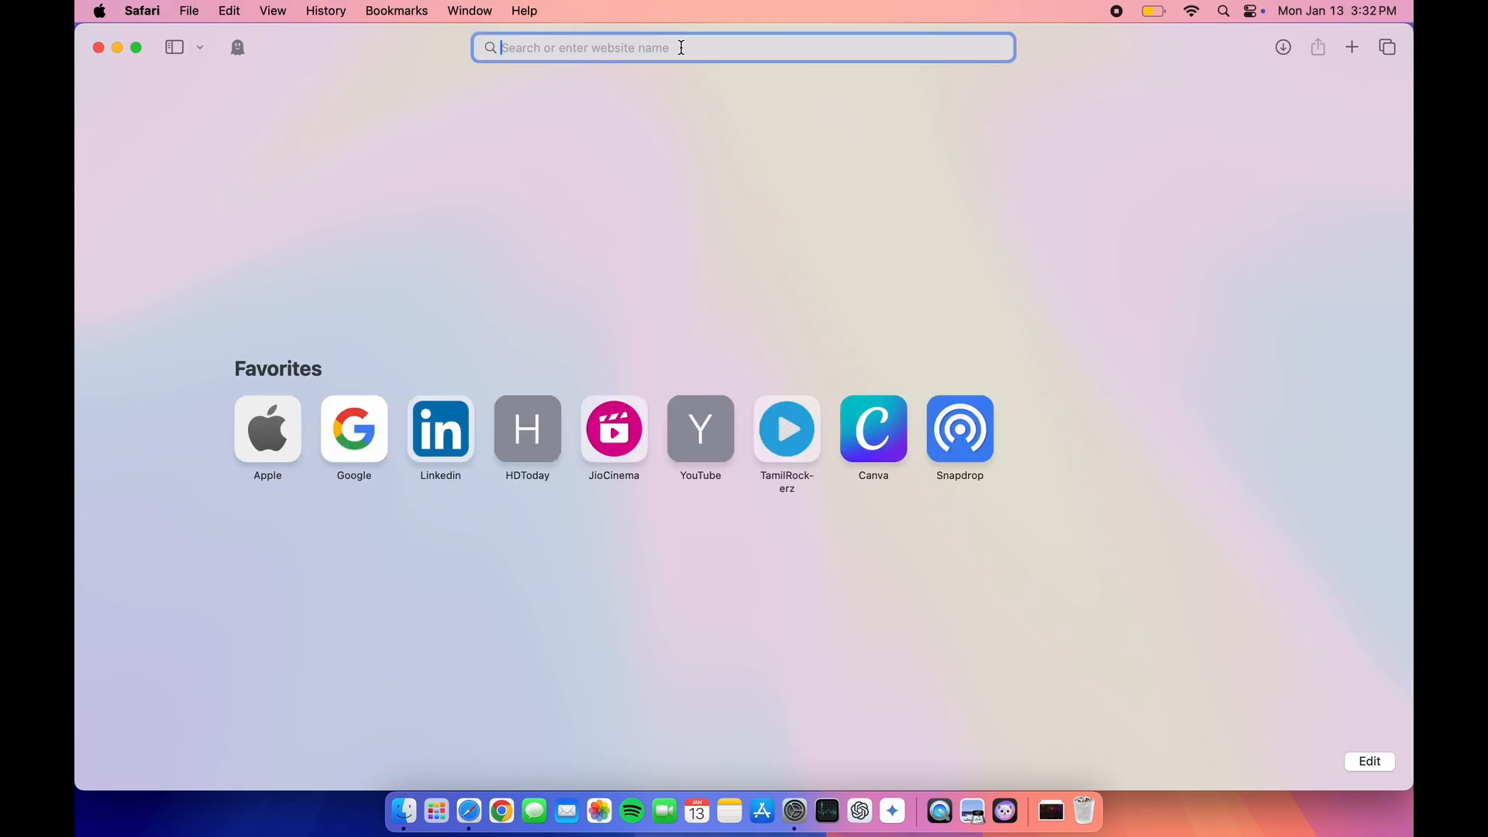
text(https://github.com/onebadidea/swiftquit/releases/tag/v1.5)
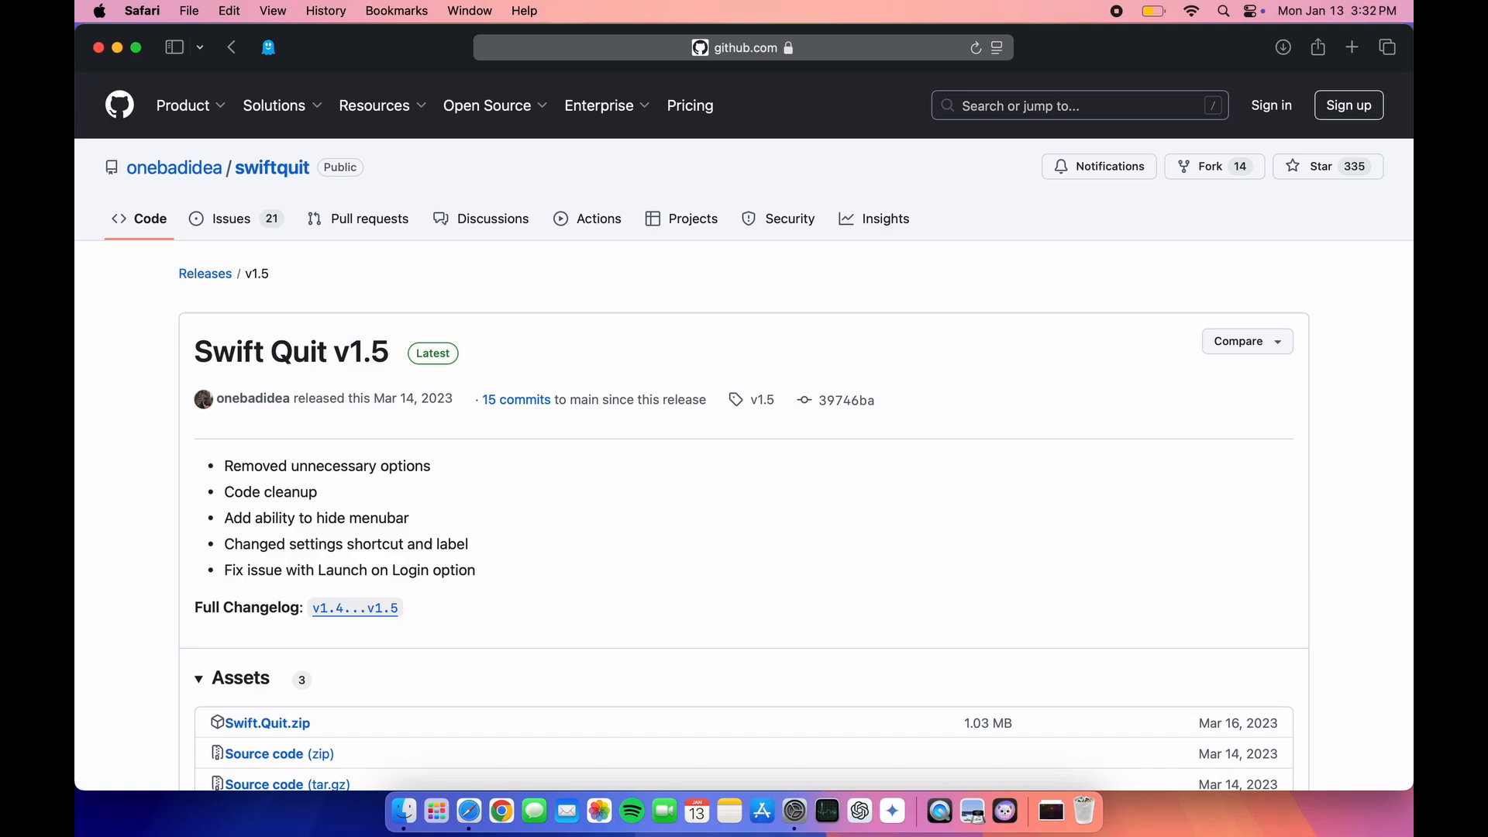
mouse_move(131, 325)
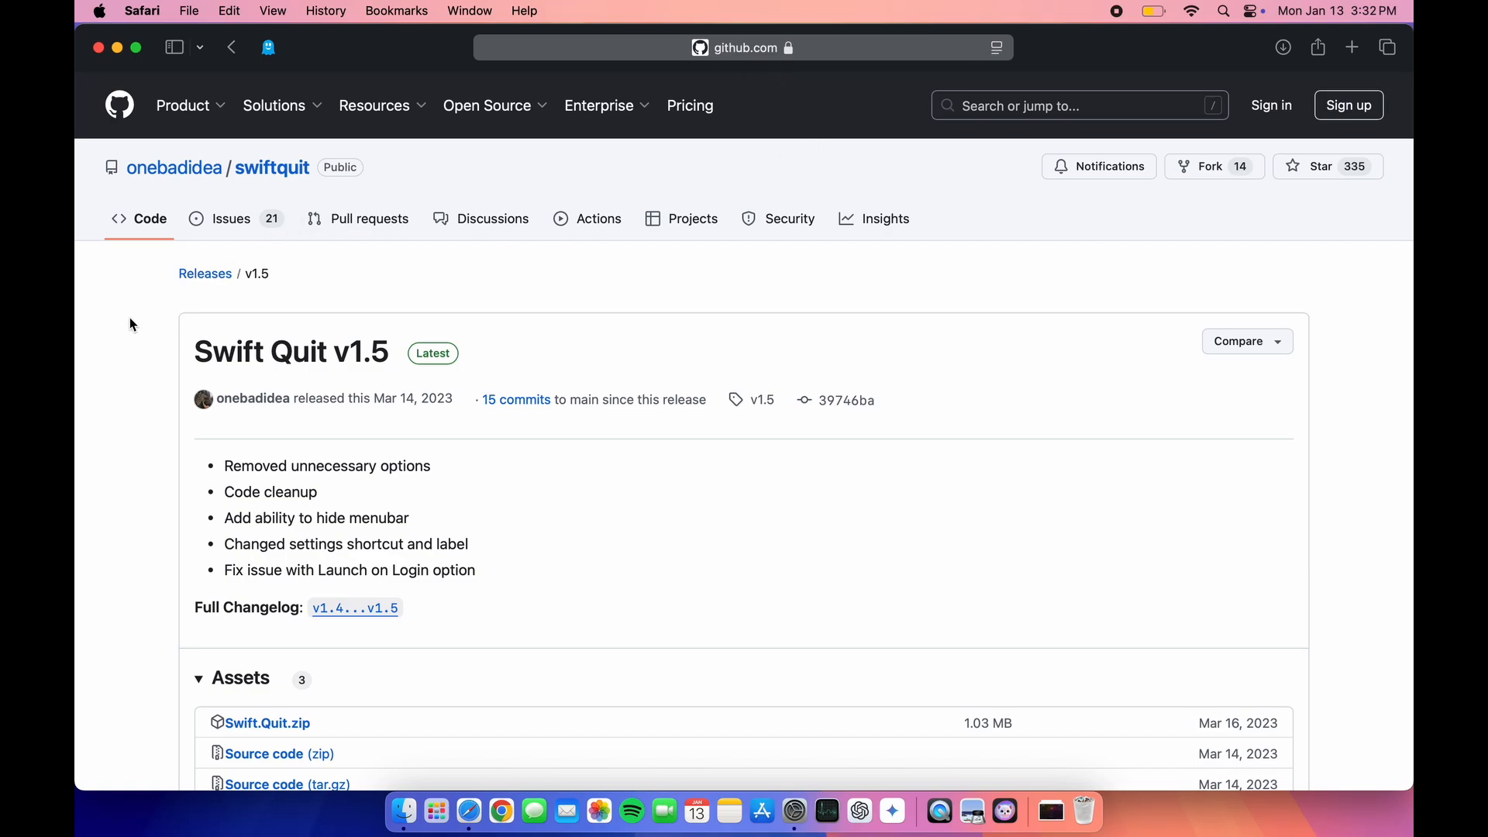
Step: Scroll to the release assets and download Swift.Quit.zip
scroll(down, 3)
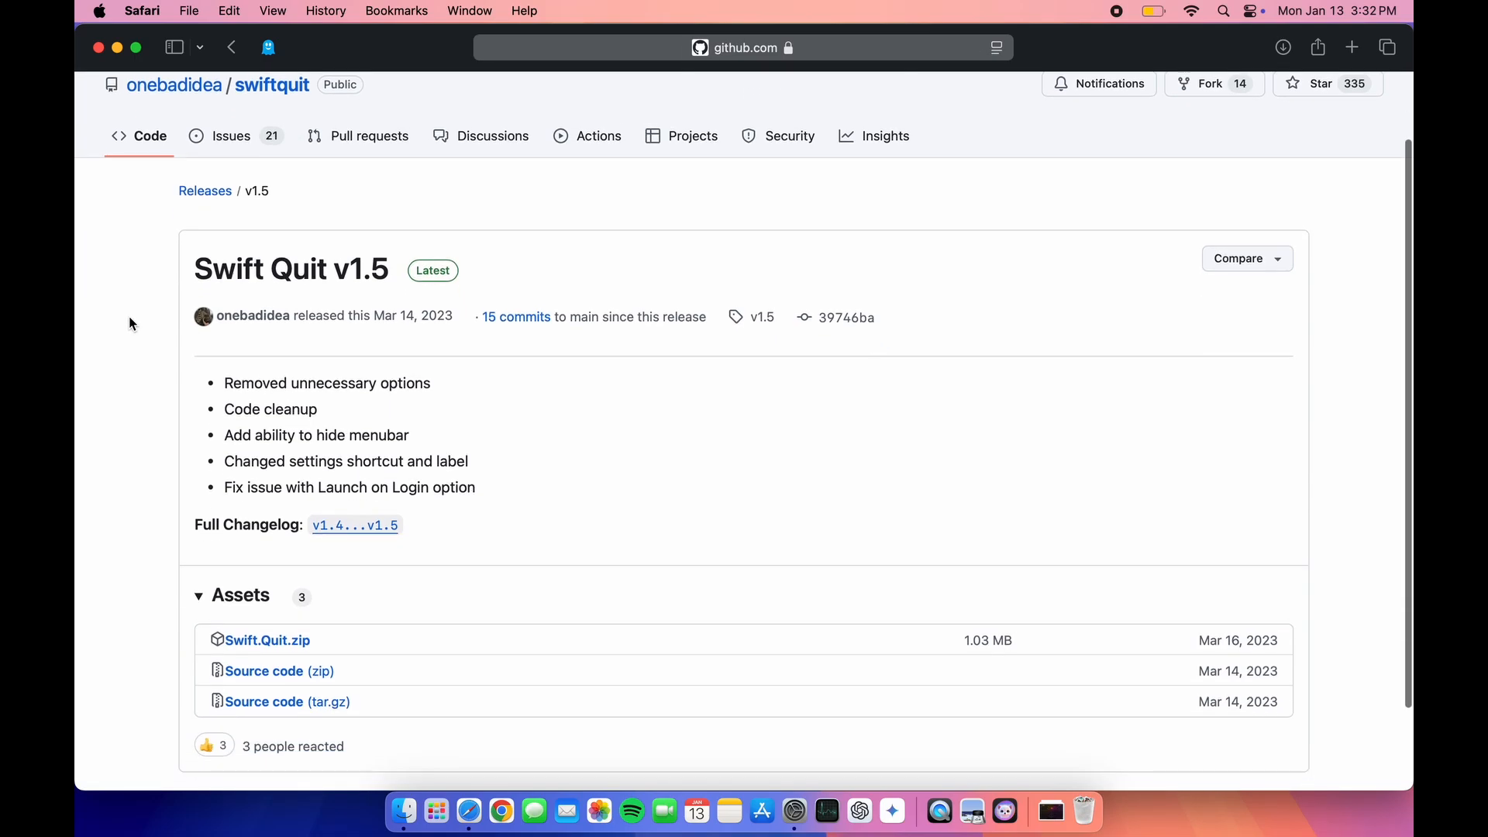
scroll(up, 3)
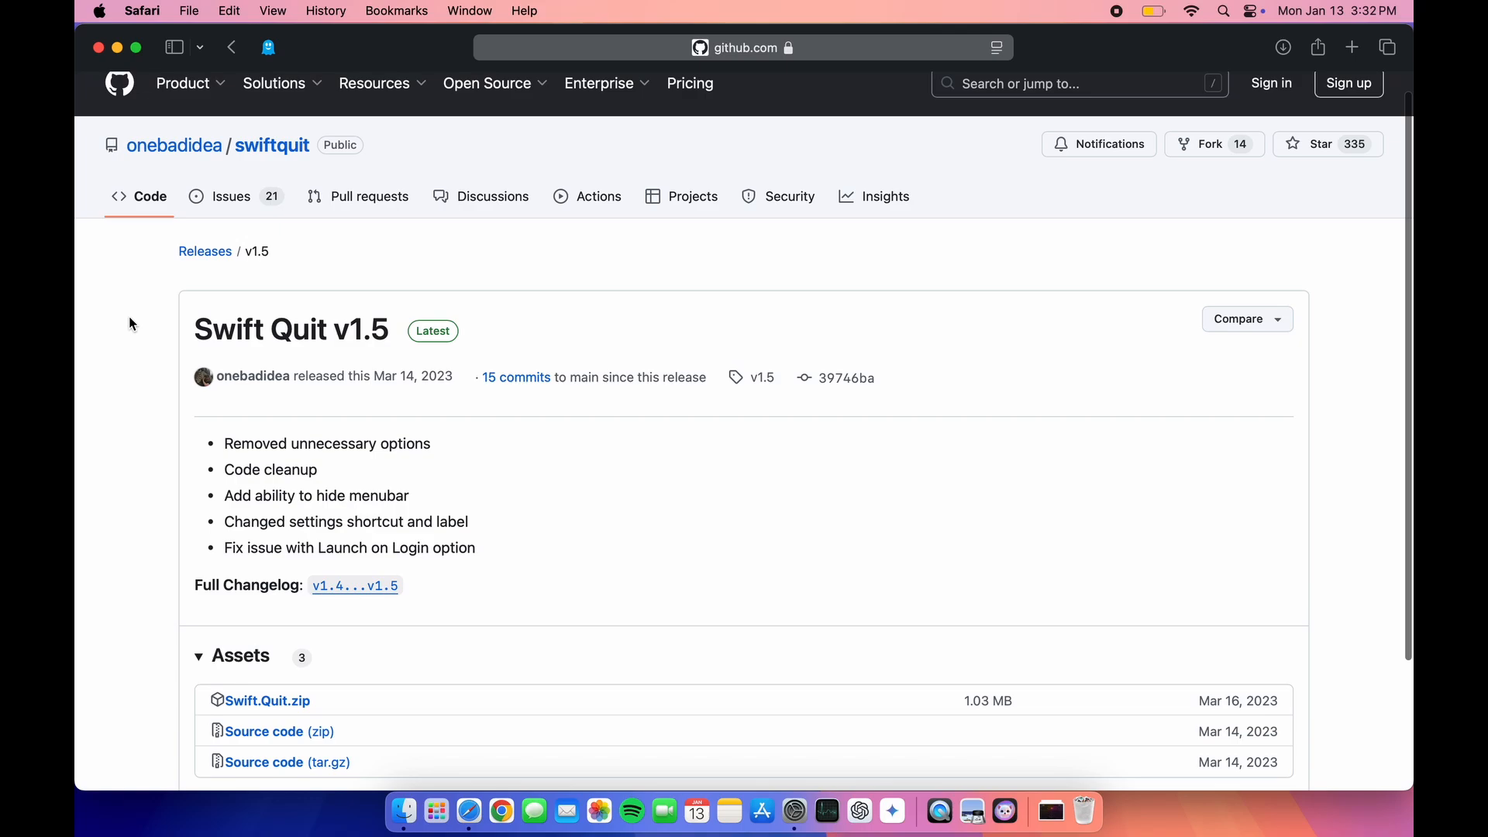
scroll(down, 3)
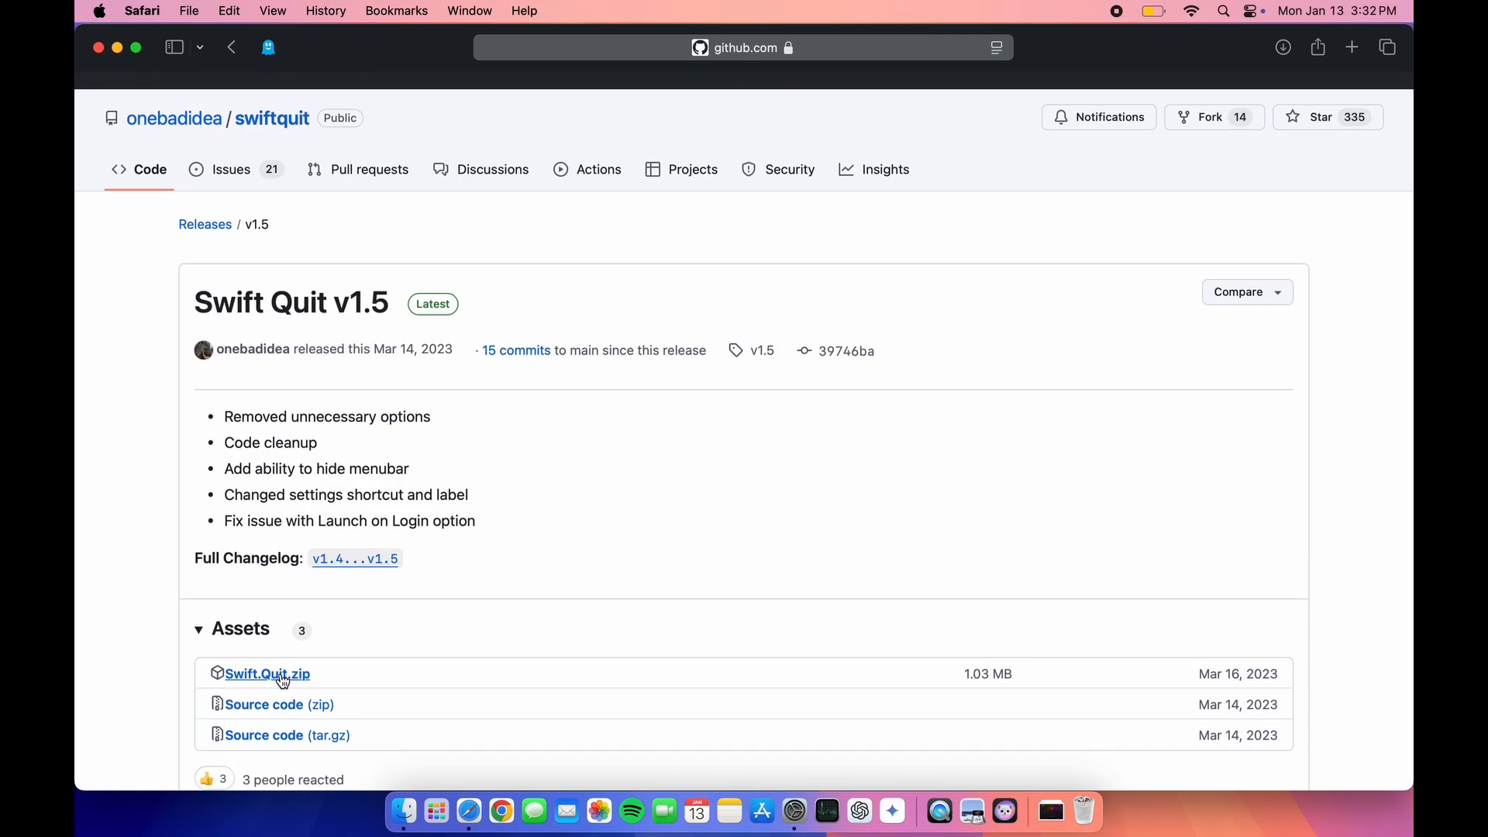
click(266, 674)
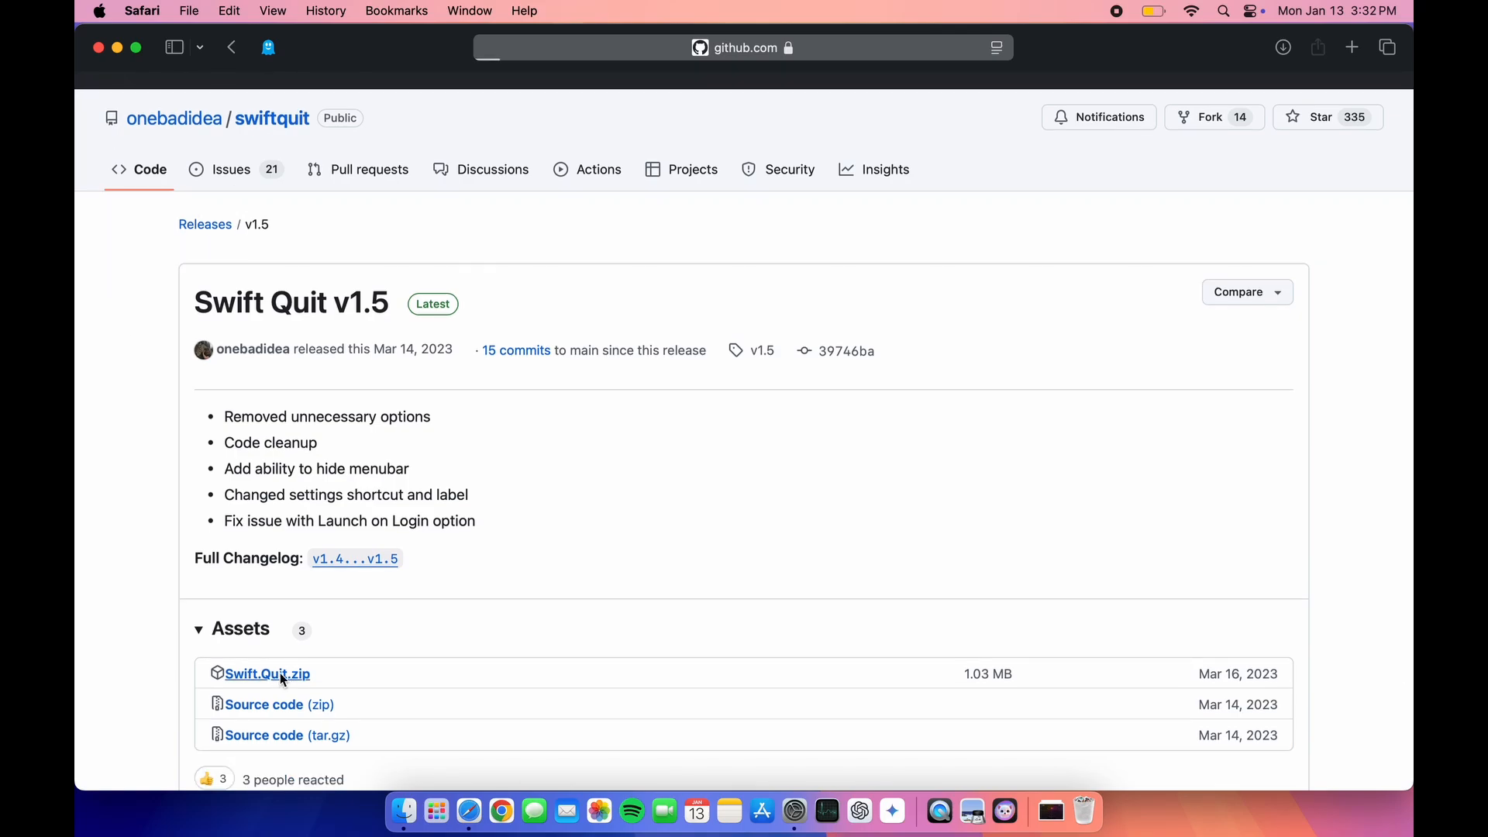
click(267, 672)
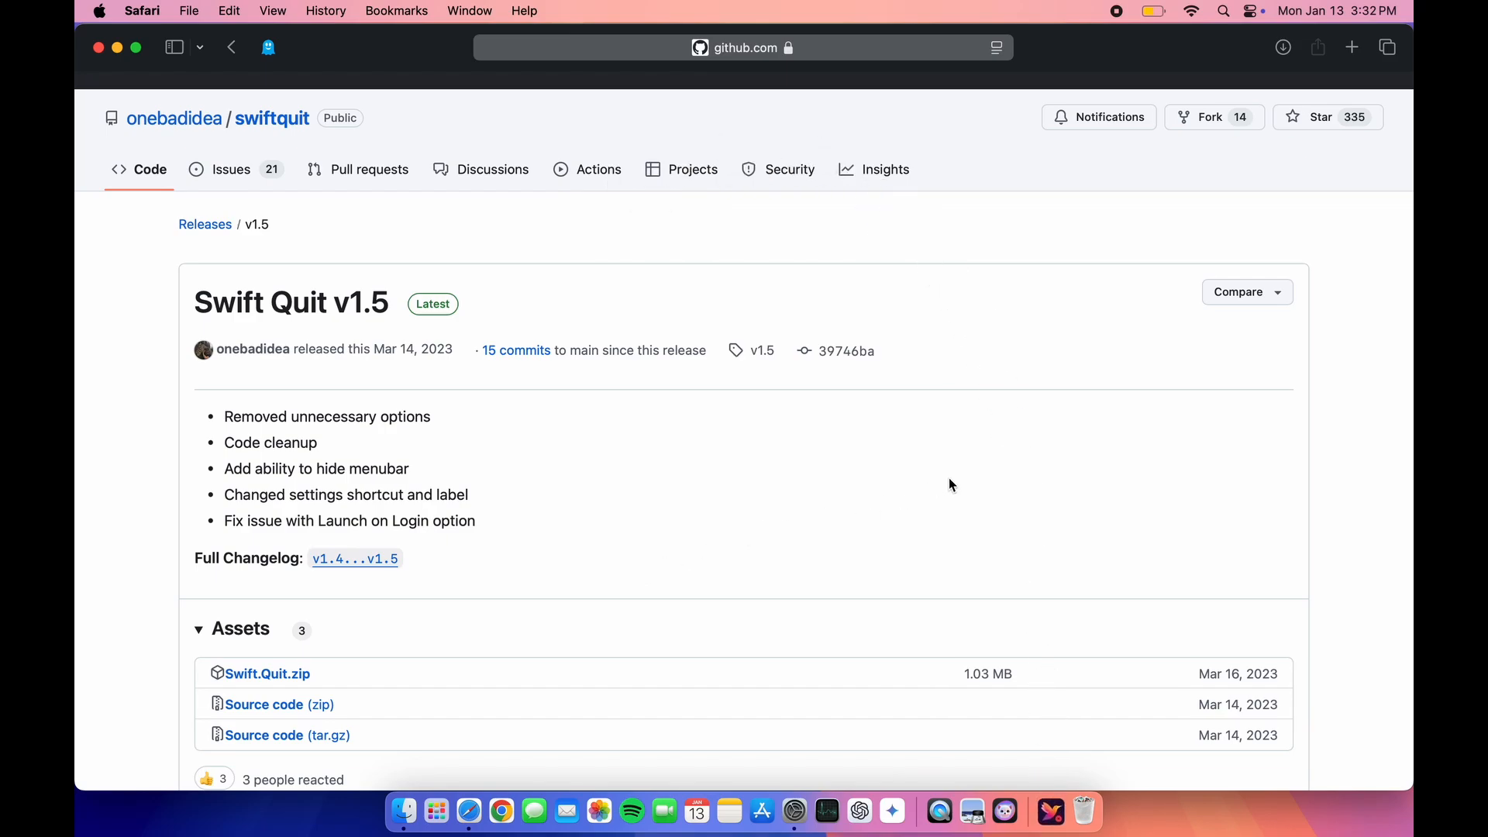
mouse_move(123, 58)
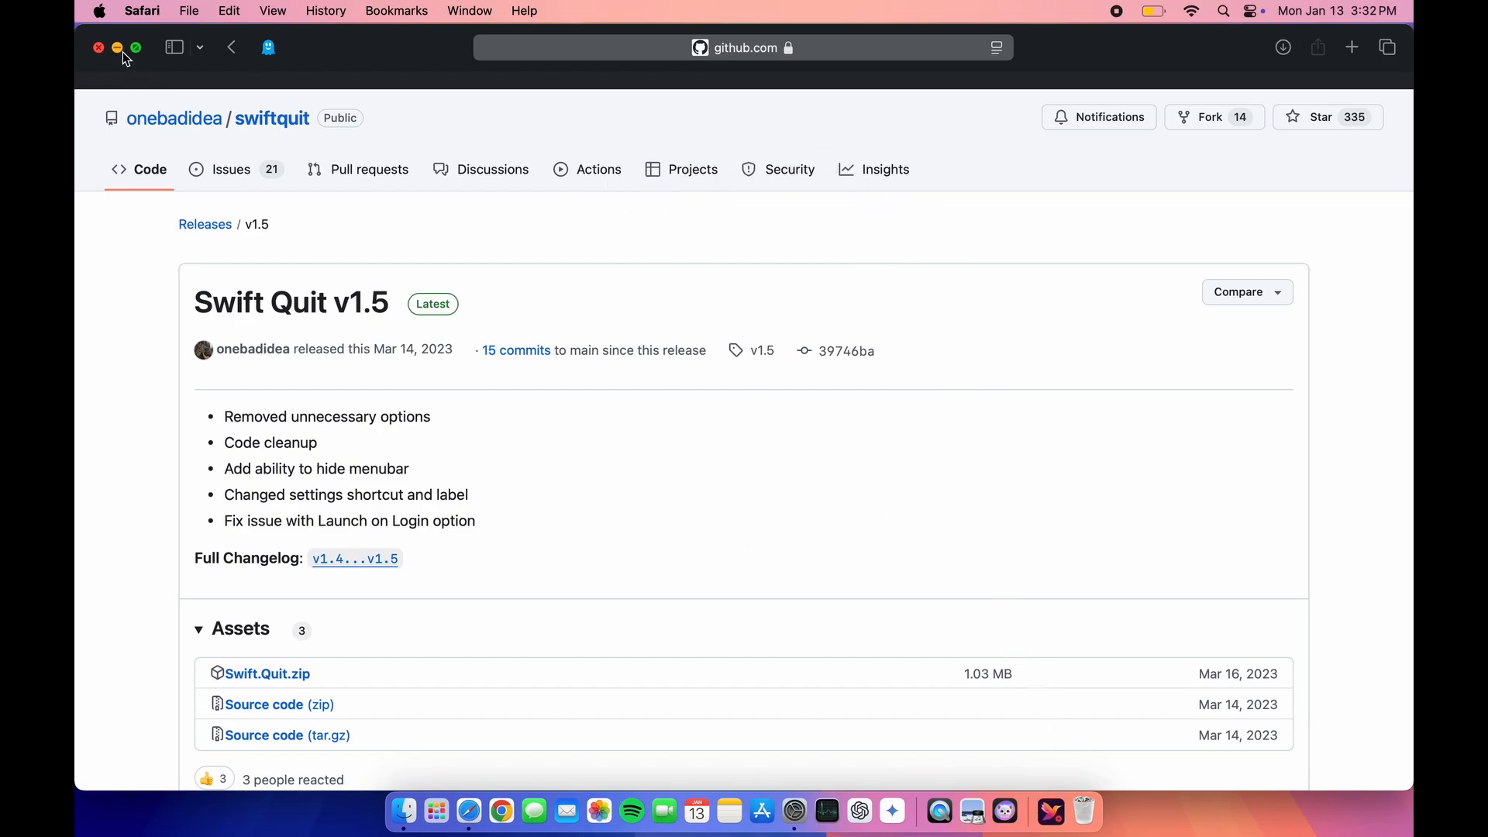
Step: Close Safari, launch Swift Quit from Downloads, and close the Finder window
click(99, 47)
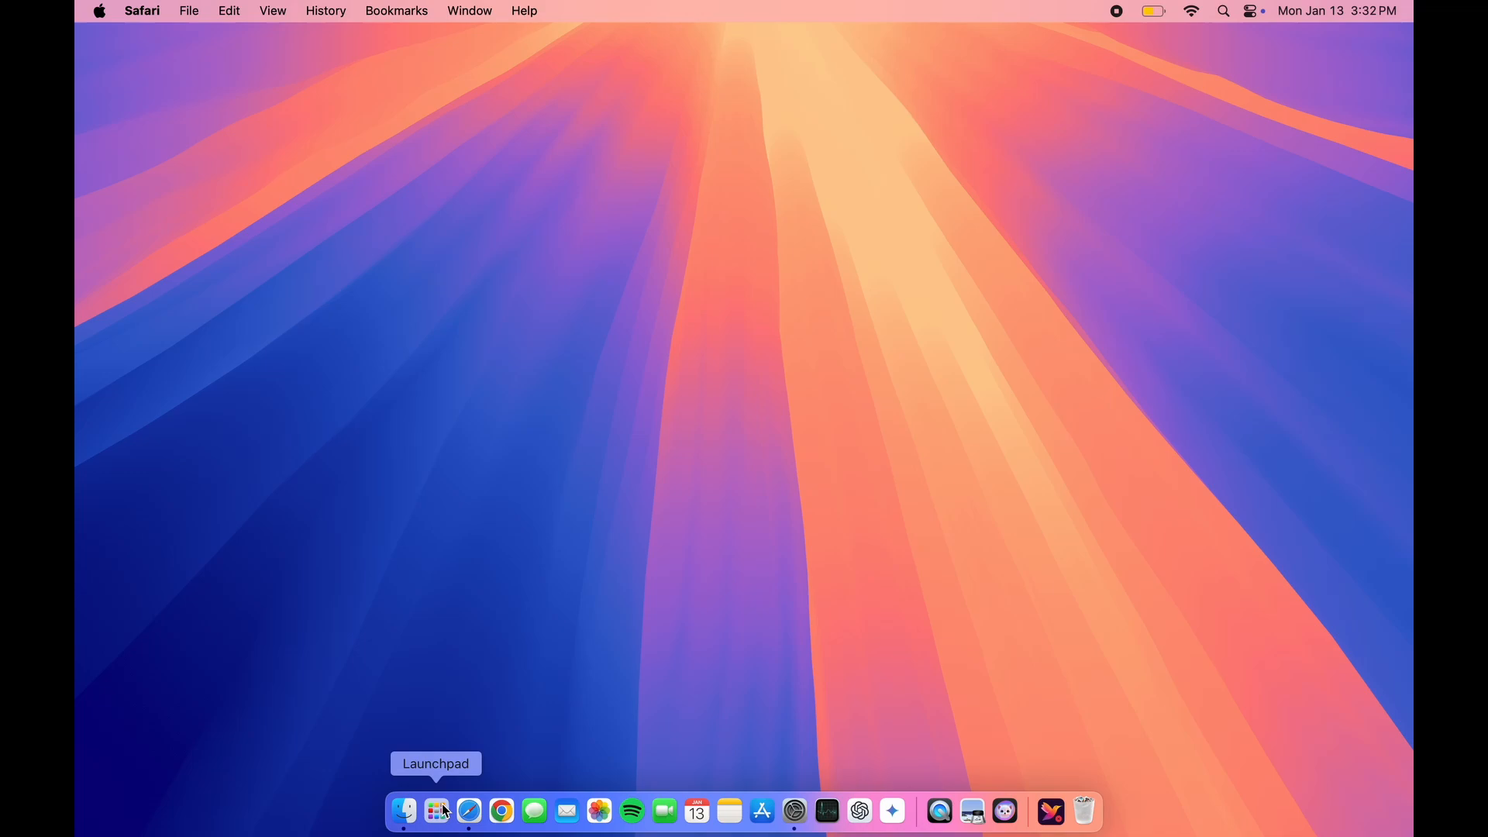
click(403, 812)
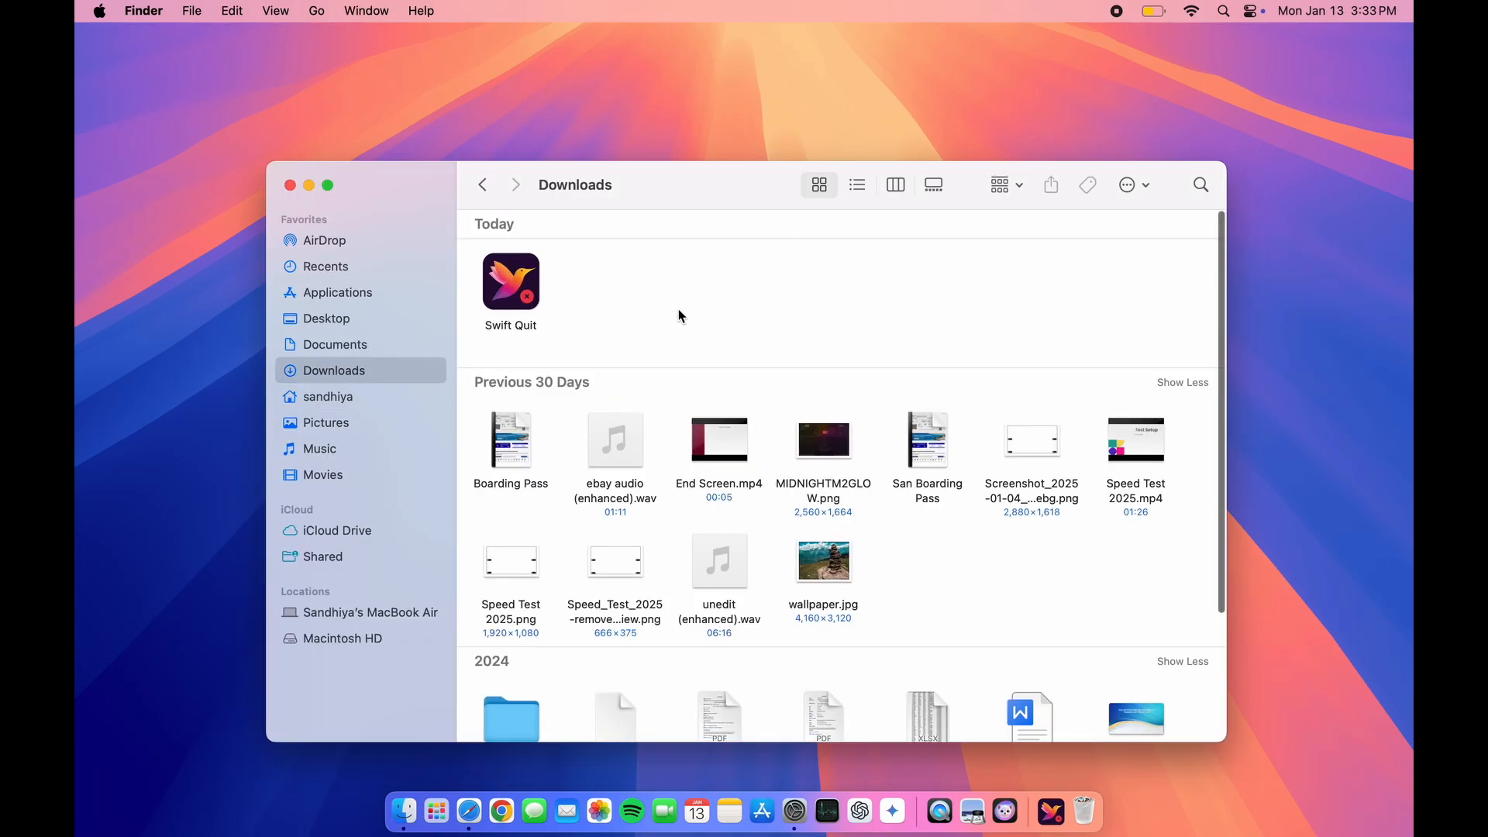
click(511, 283)
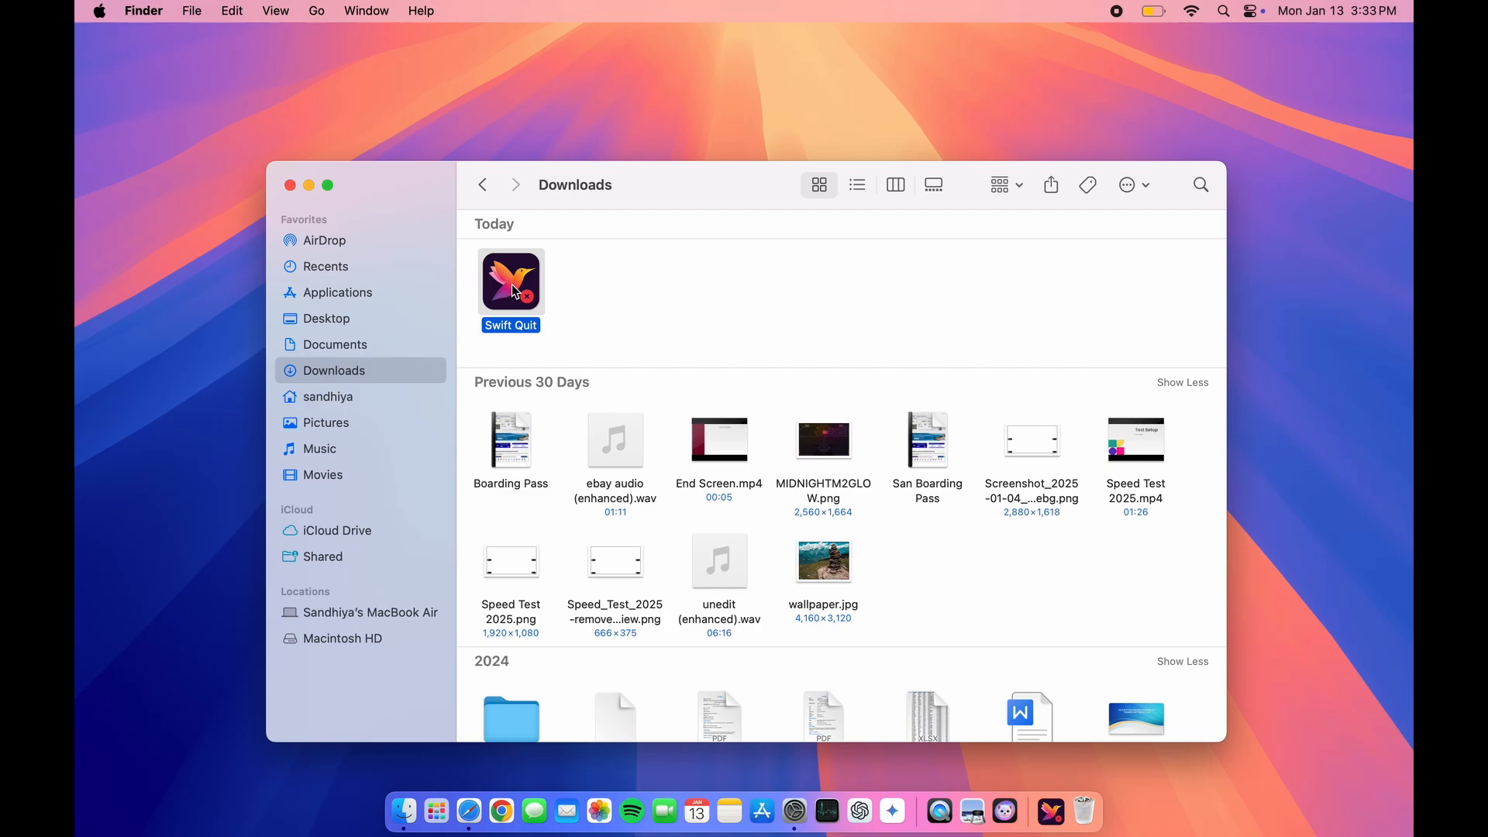
double_click(511, 282)
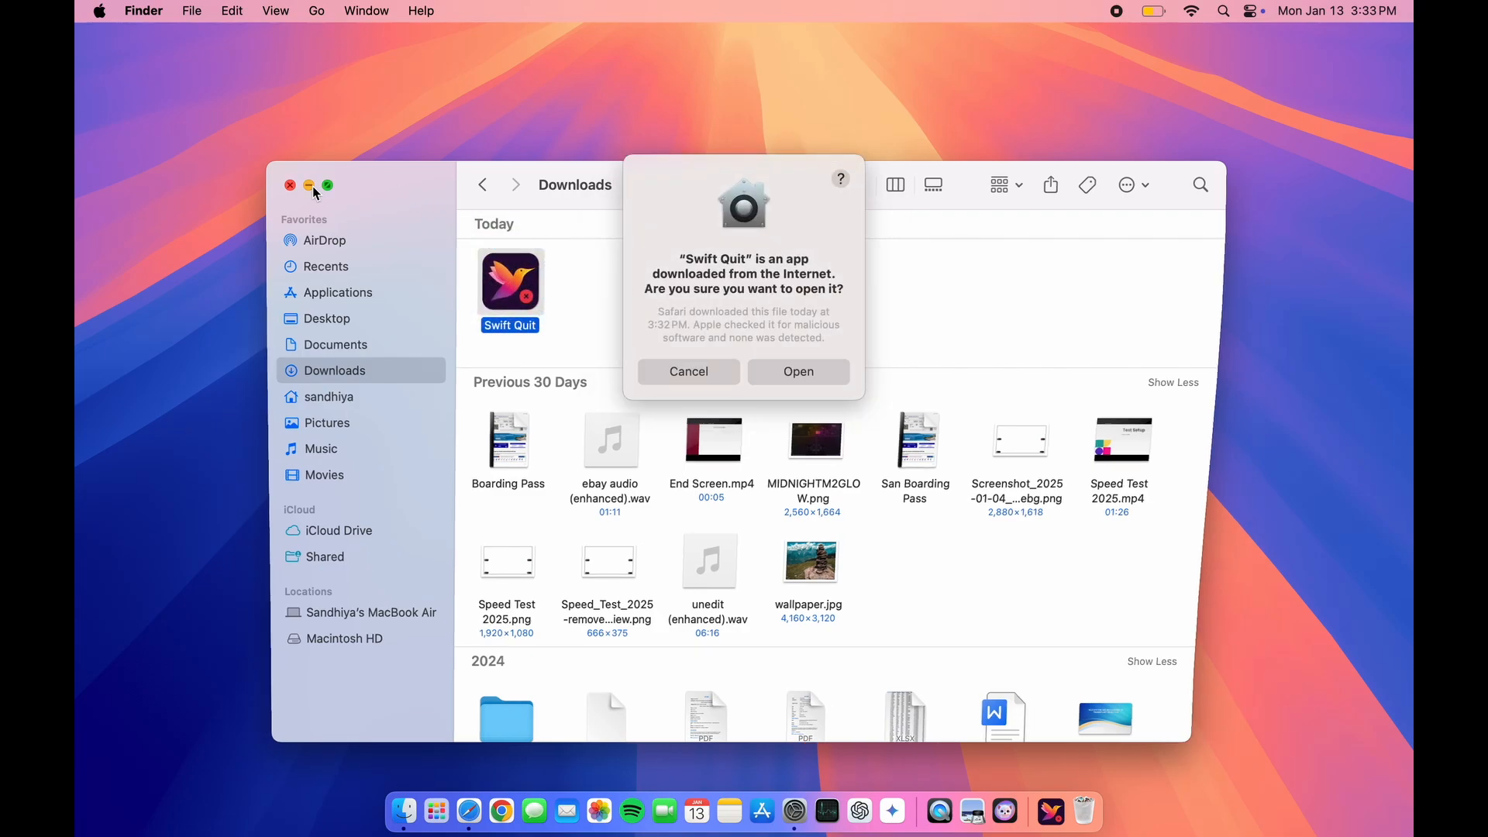
click(291, 185)
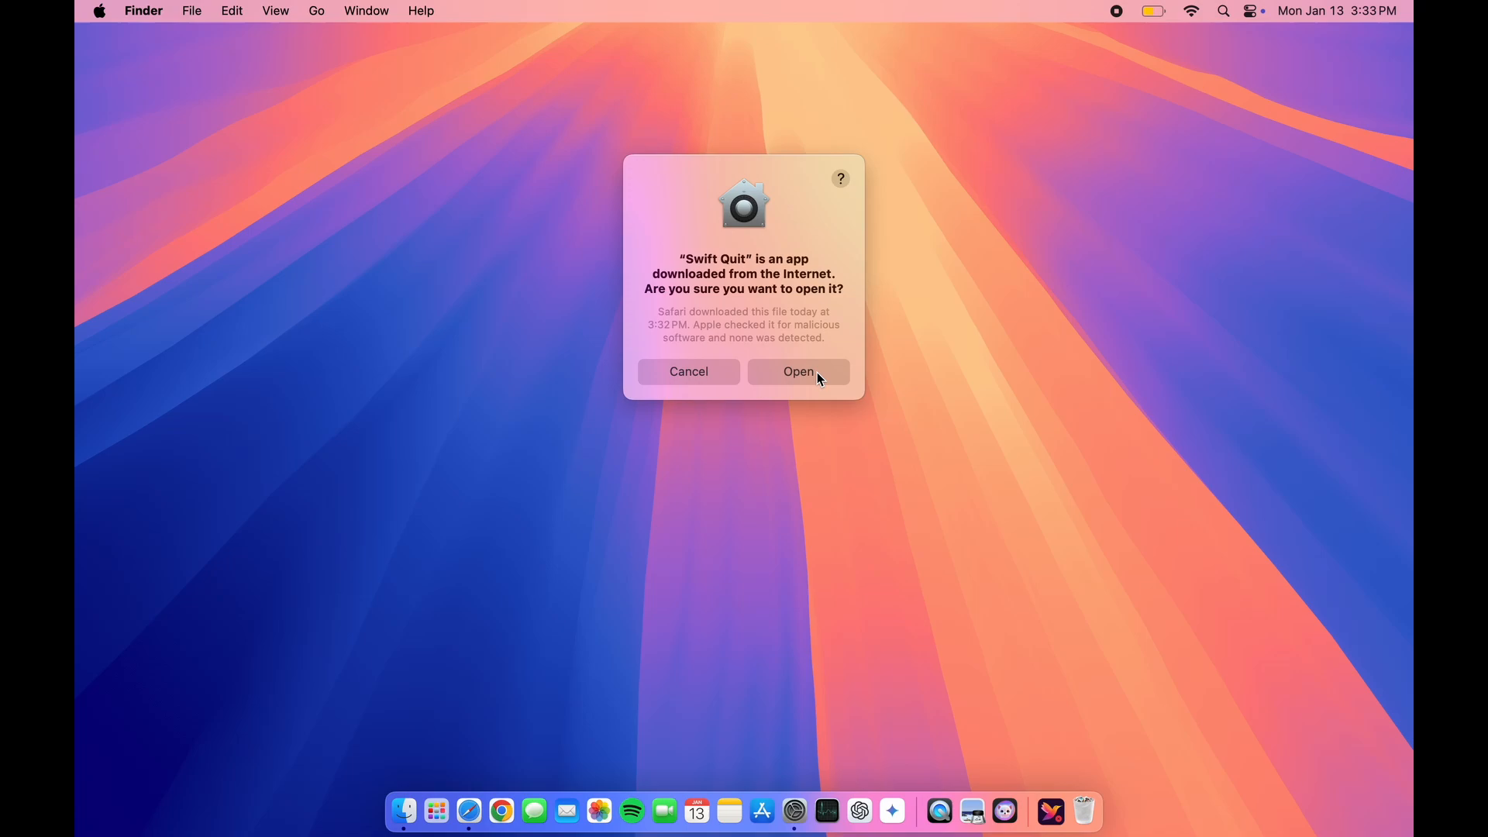
Step: Allow Swift Quit to open and enable Start Swift Quit Automatically in its Settings
click(797, 371)
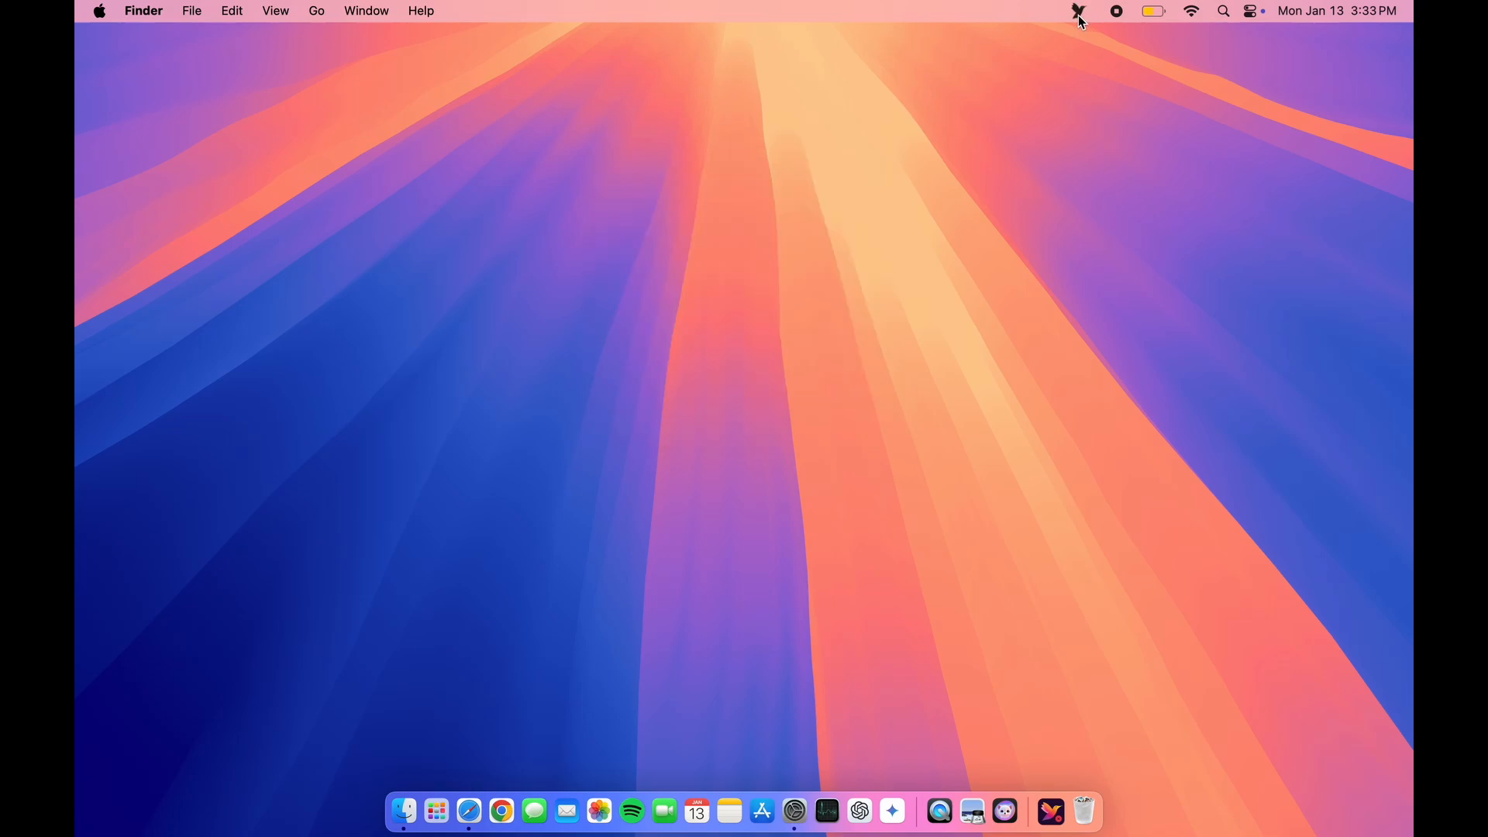
click(1079, 10)
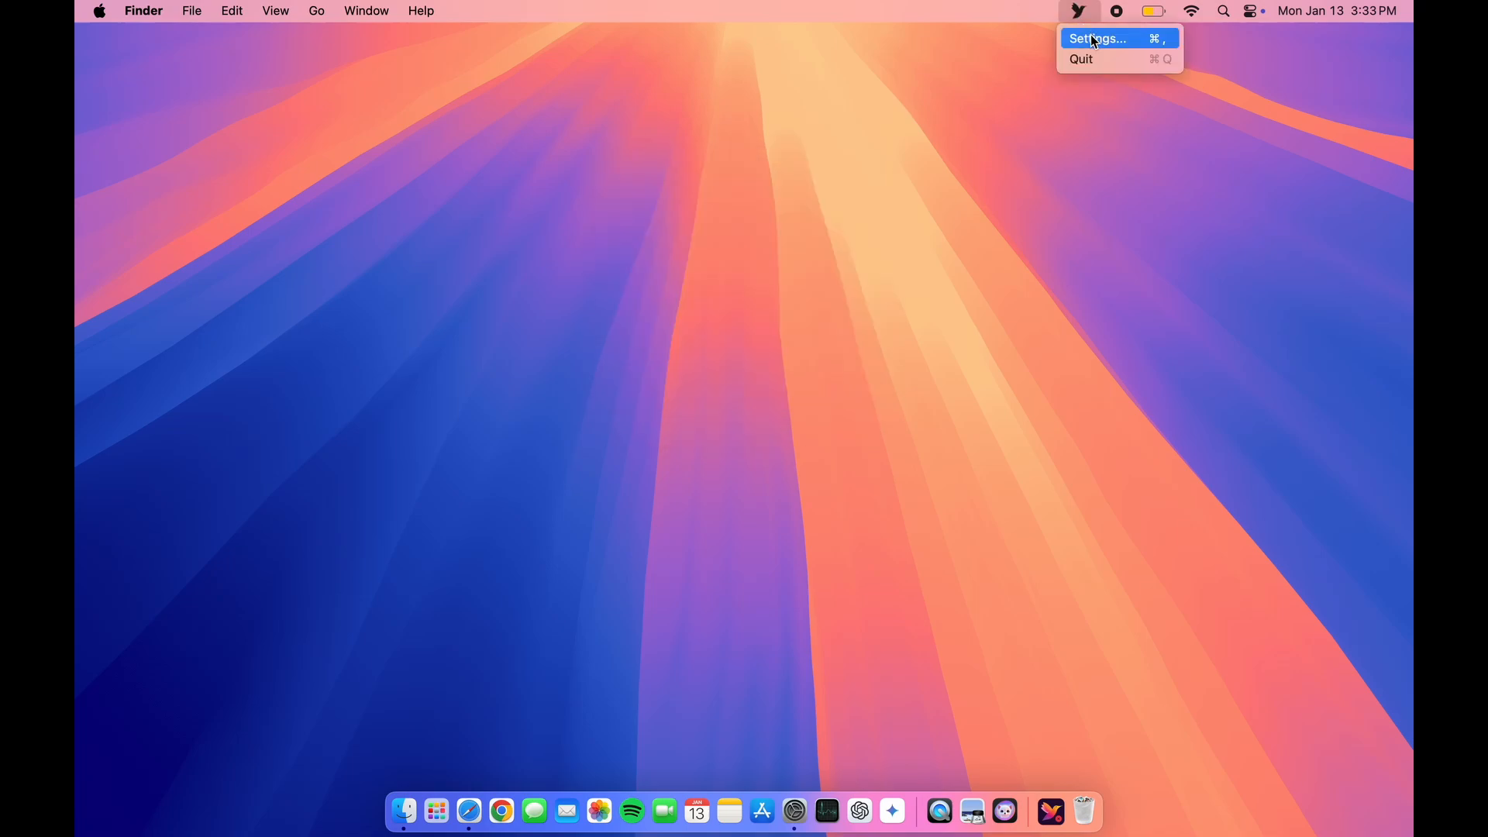
click(1098, 38)
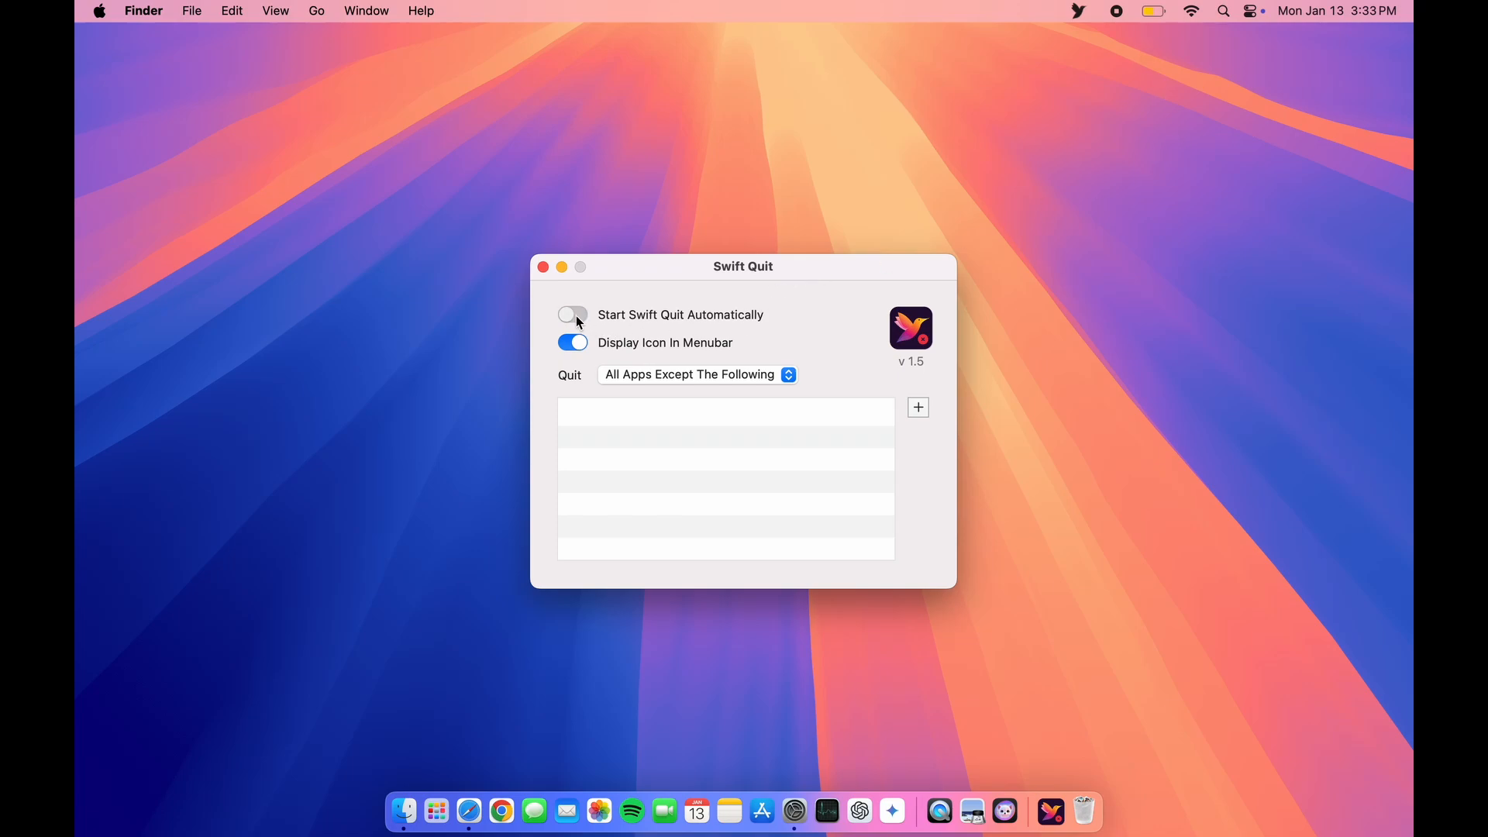
click(573, 314)
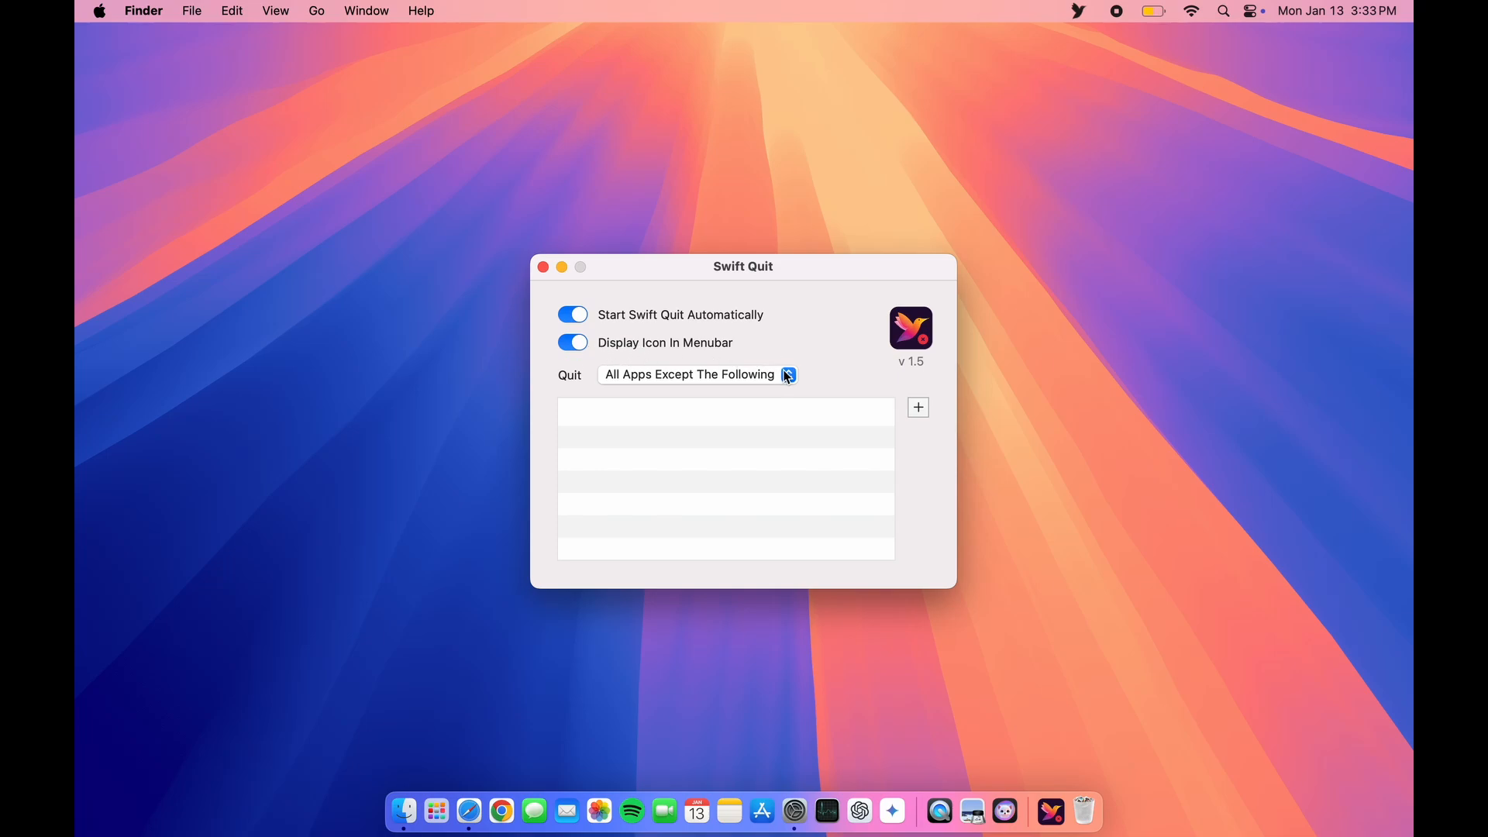
mouse_move(927, 420)
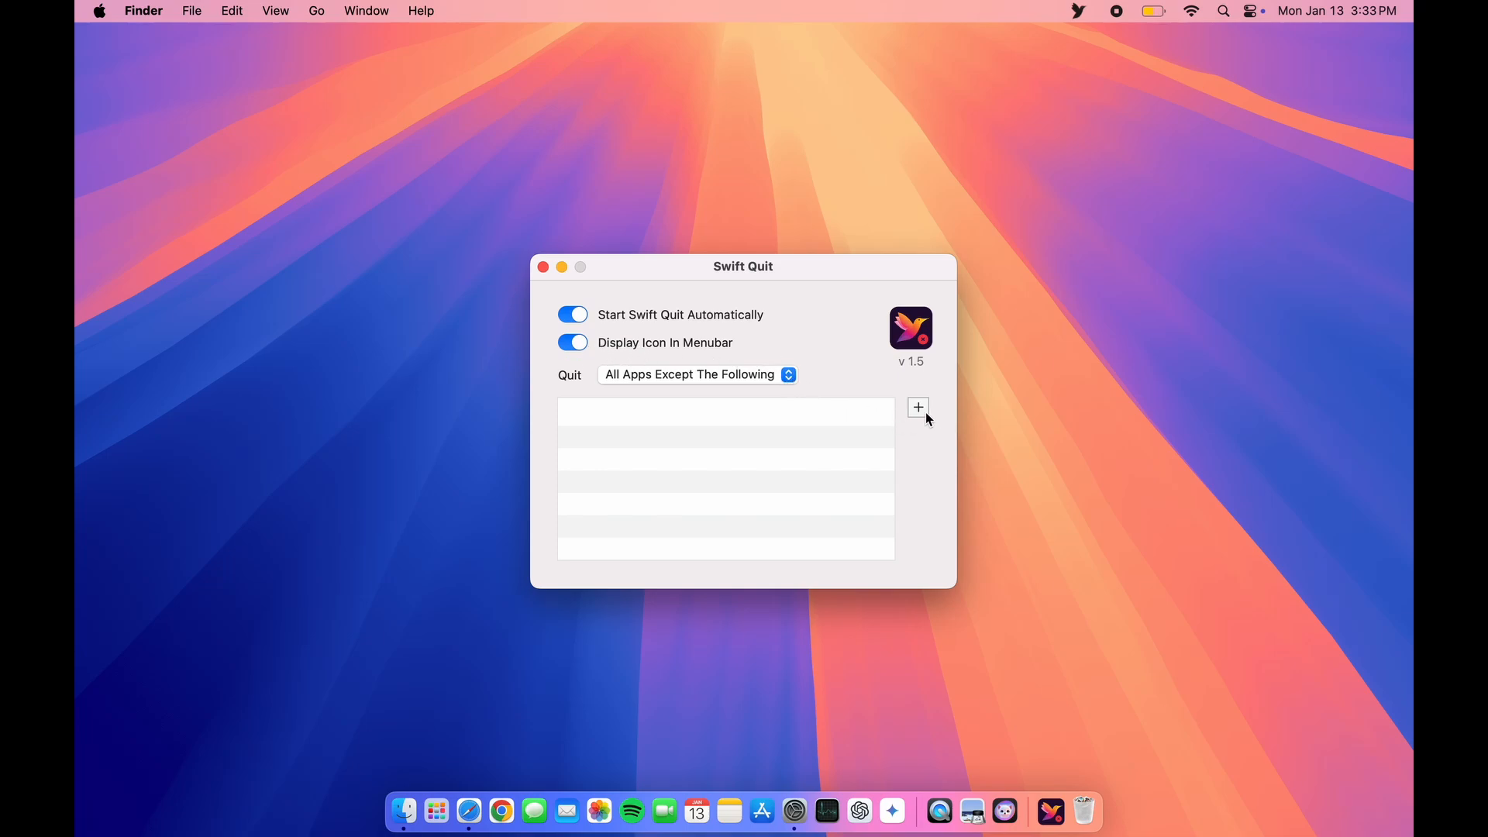
click(917, 407)
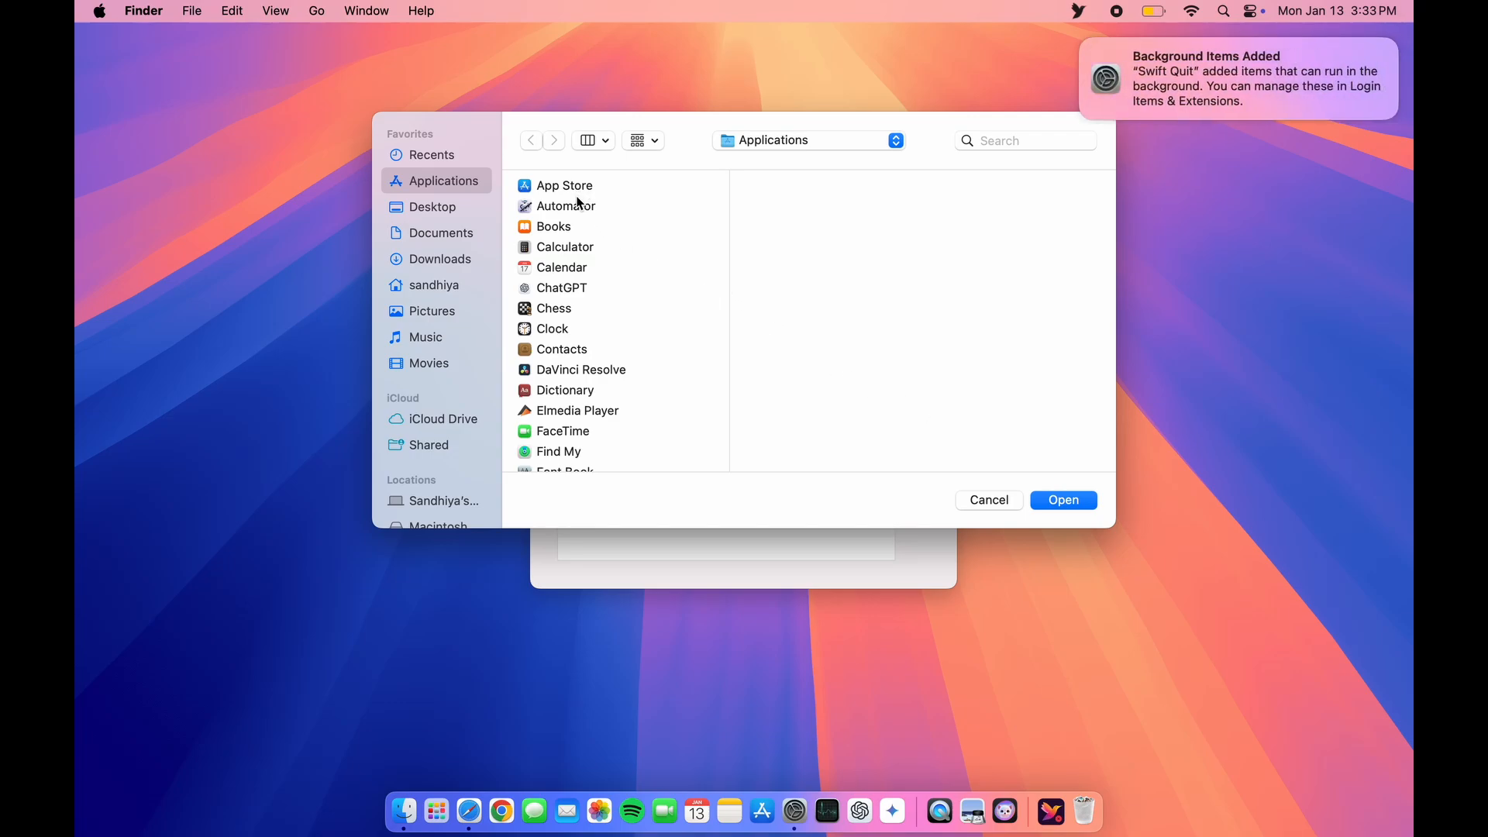
Step: Browse the Applications list, then cancel the picker without adding any exceptions
scroll(down, 3)
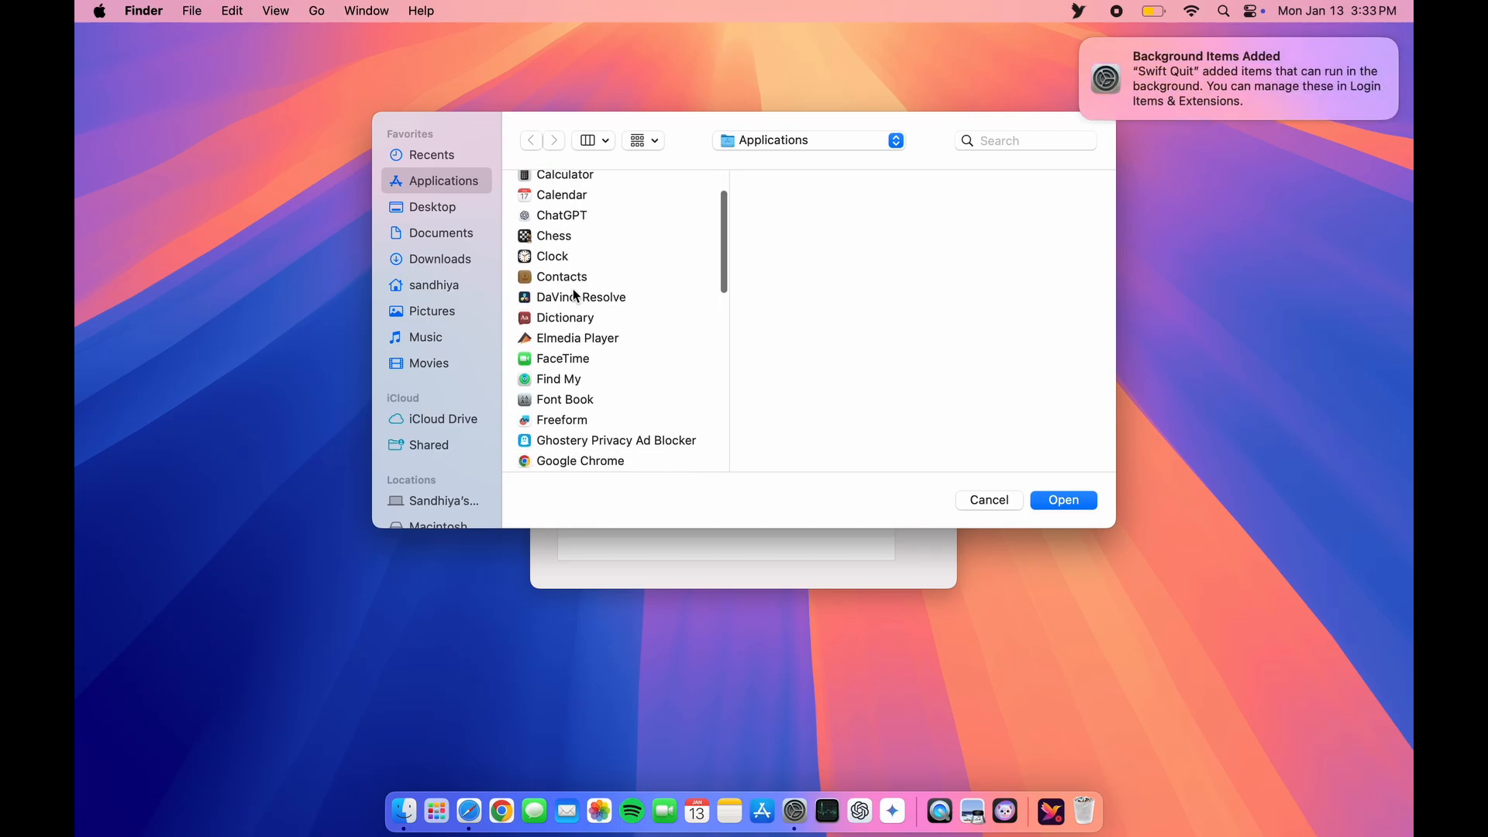
scroll(up, 3)
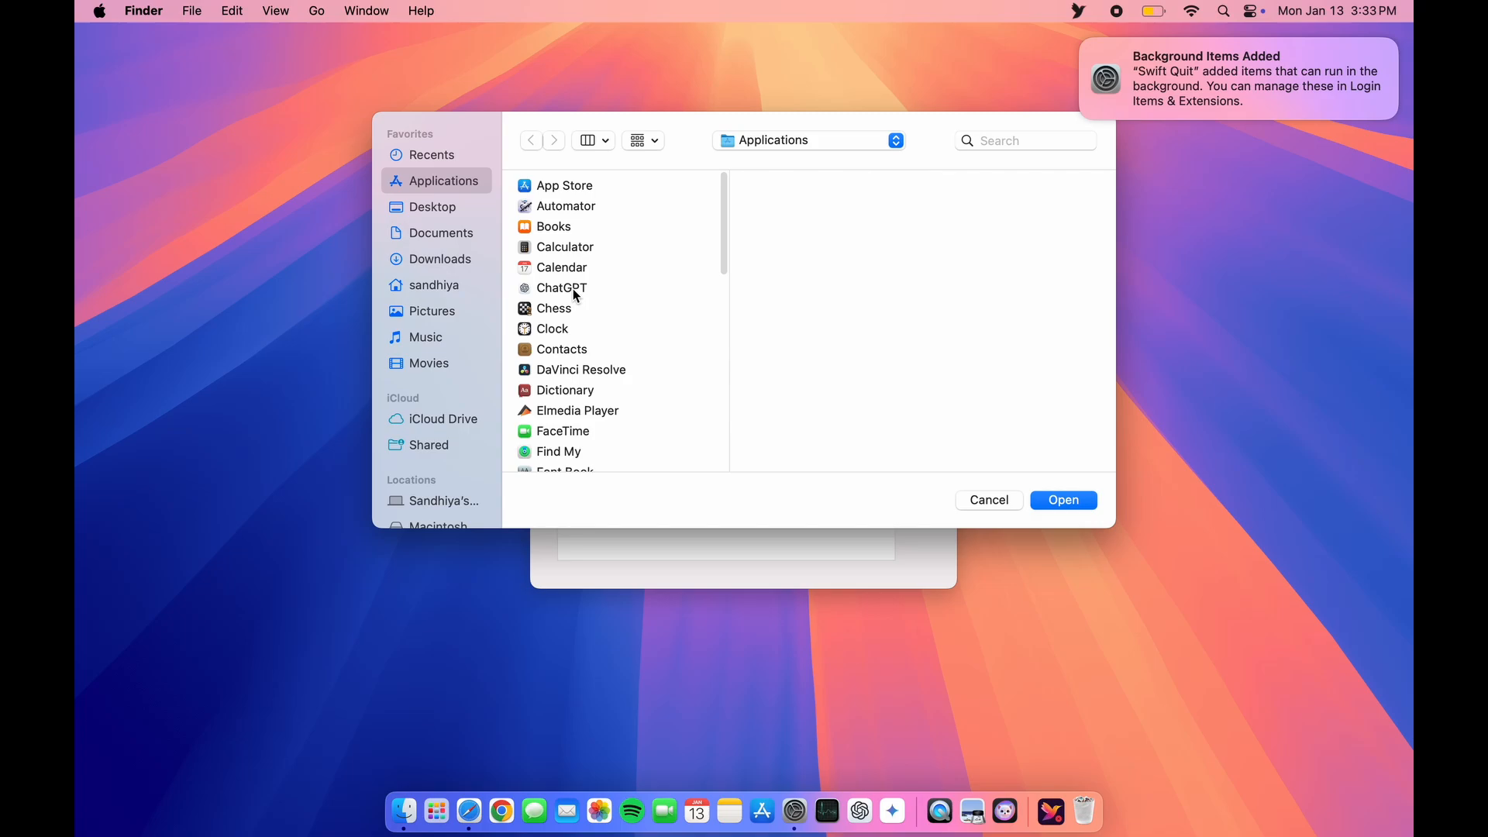
mouse_move(567, 226)
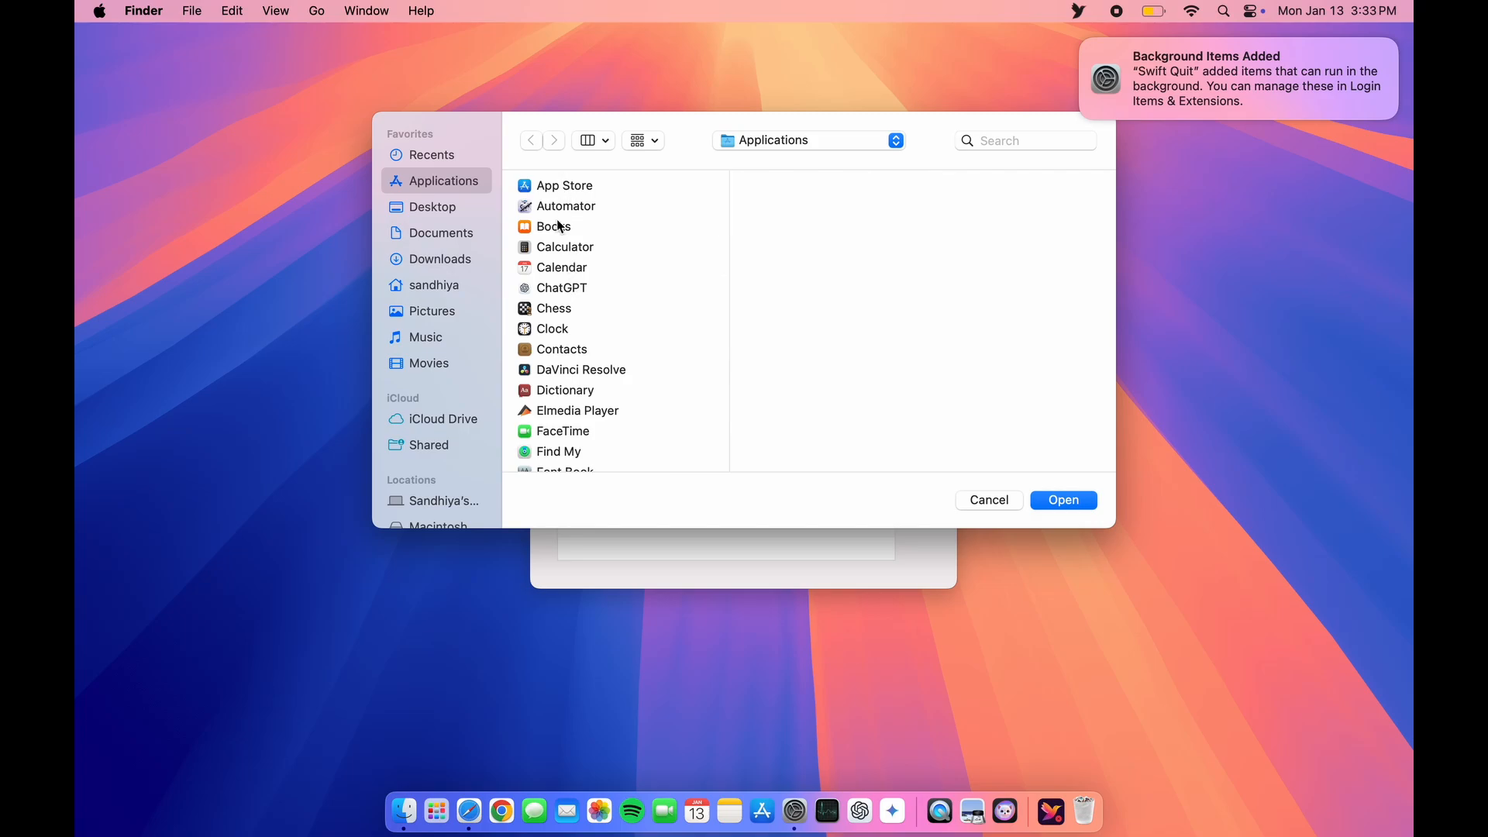
scroll(down, 3)
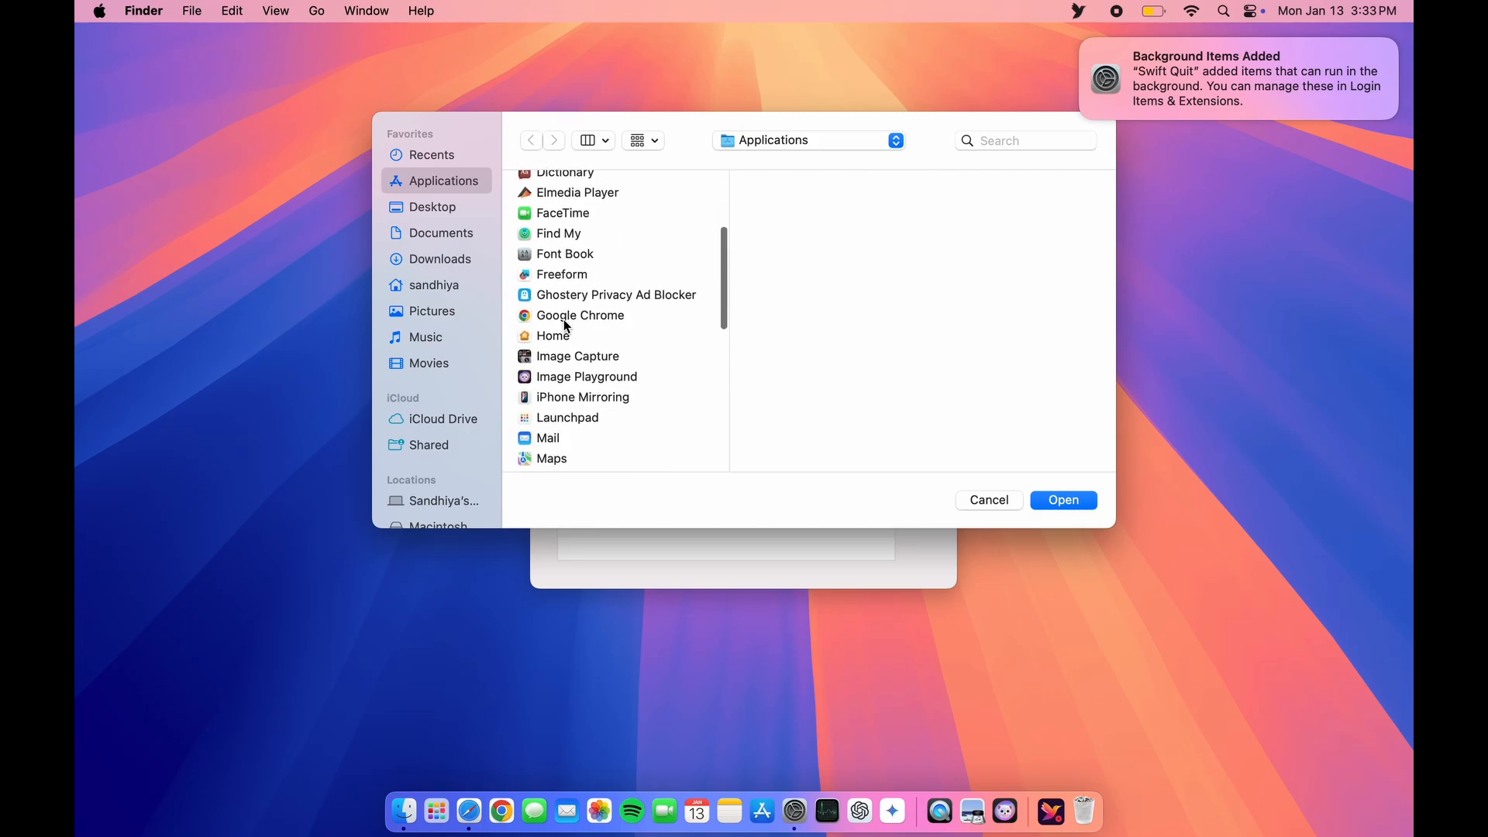
click(987, 500)
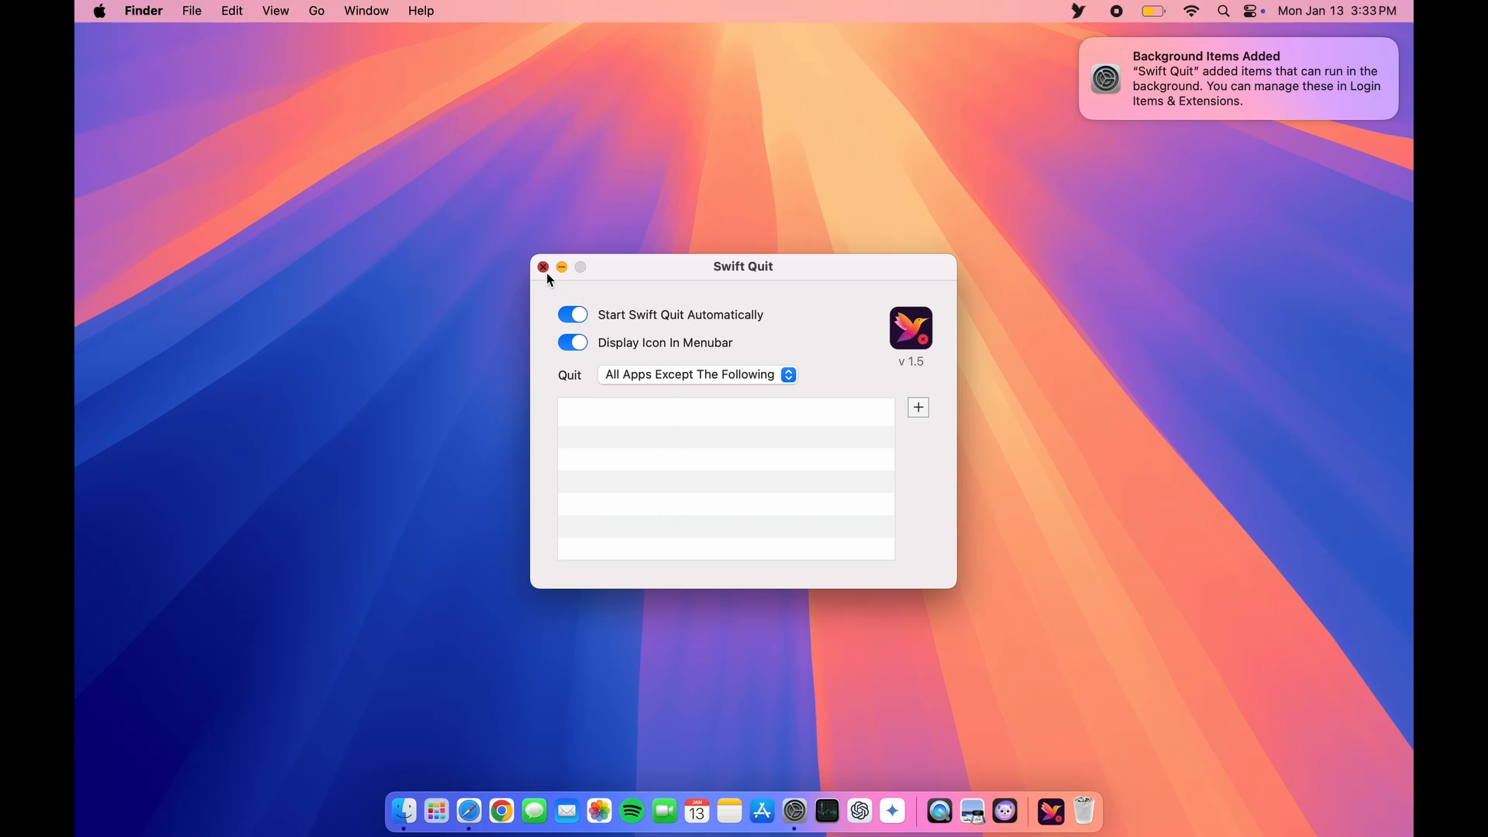
Step: Close Swift Quit settings, then launch Safari and close its window to confirm it quits
click(543, 266)
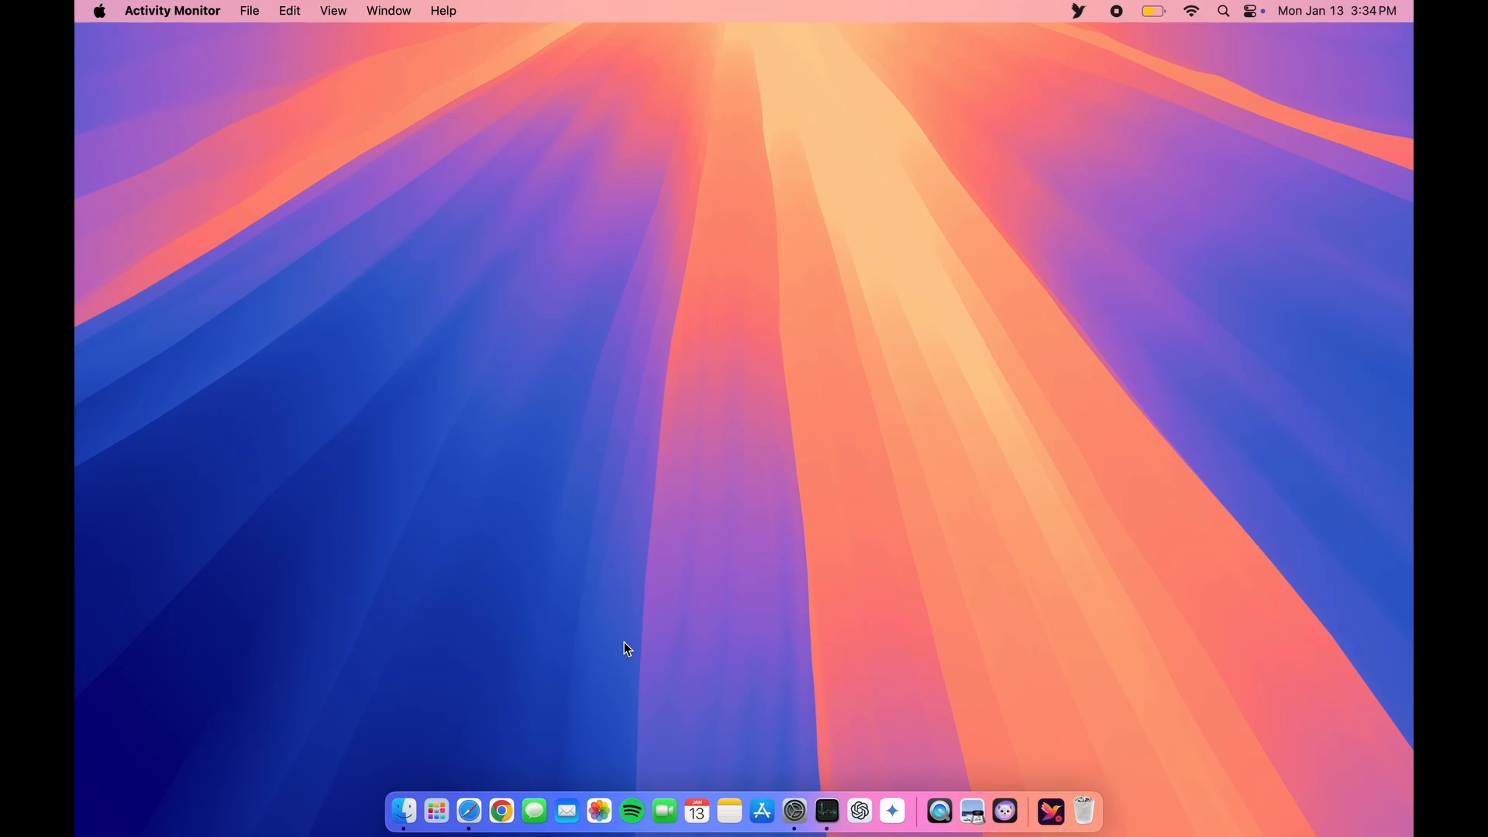
mouse_move(468, 811)
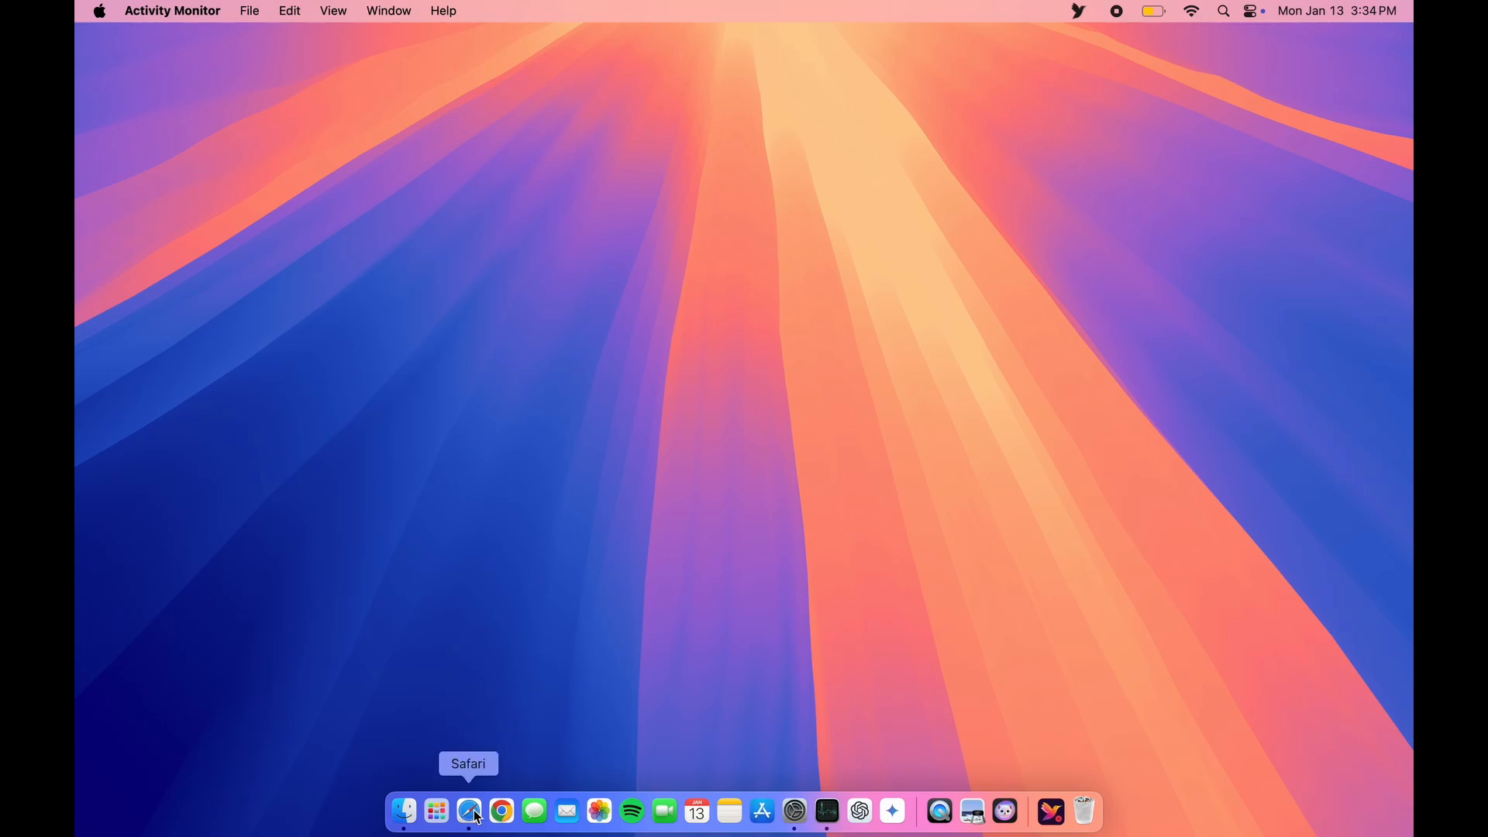
click(468, 812)
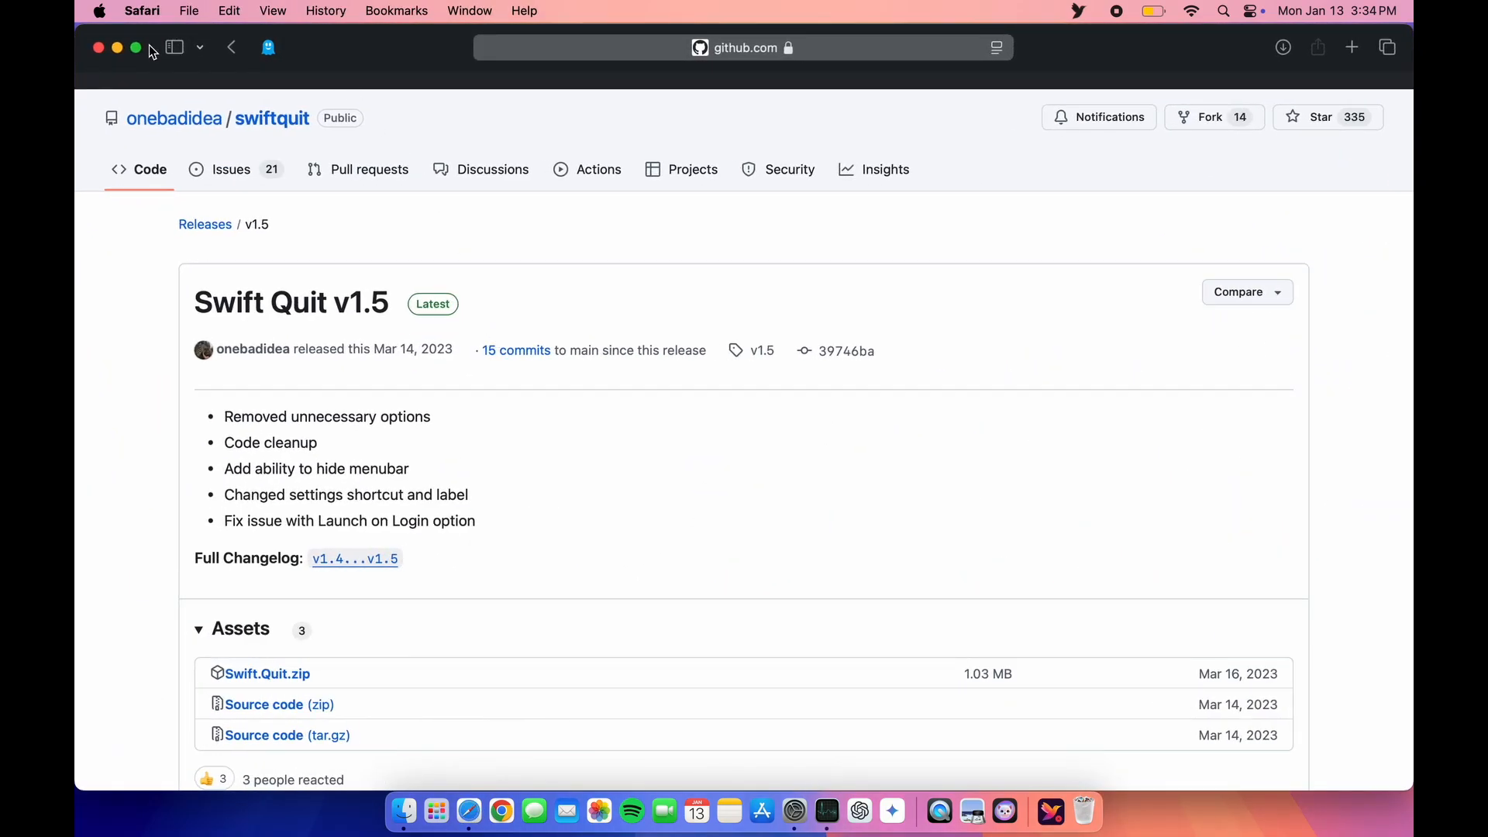
click(98, 48)
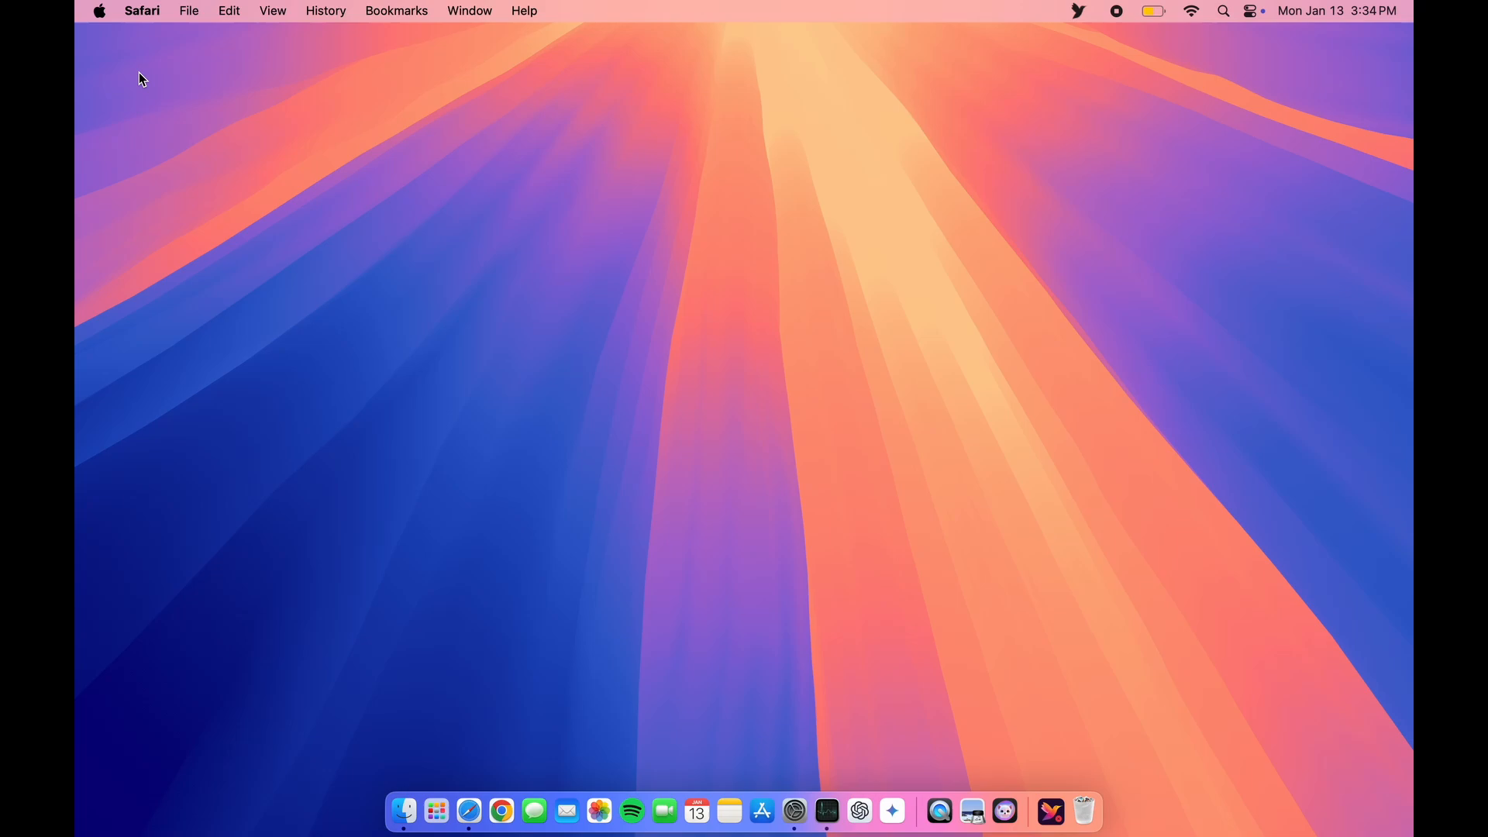
click(436, 430)
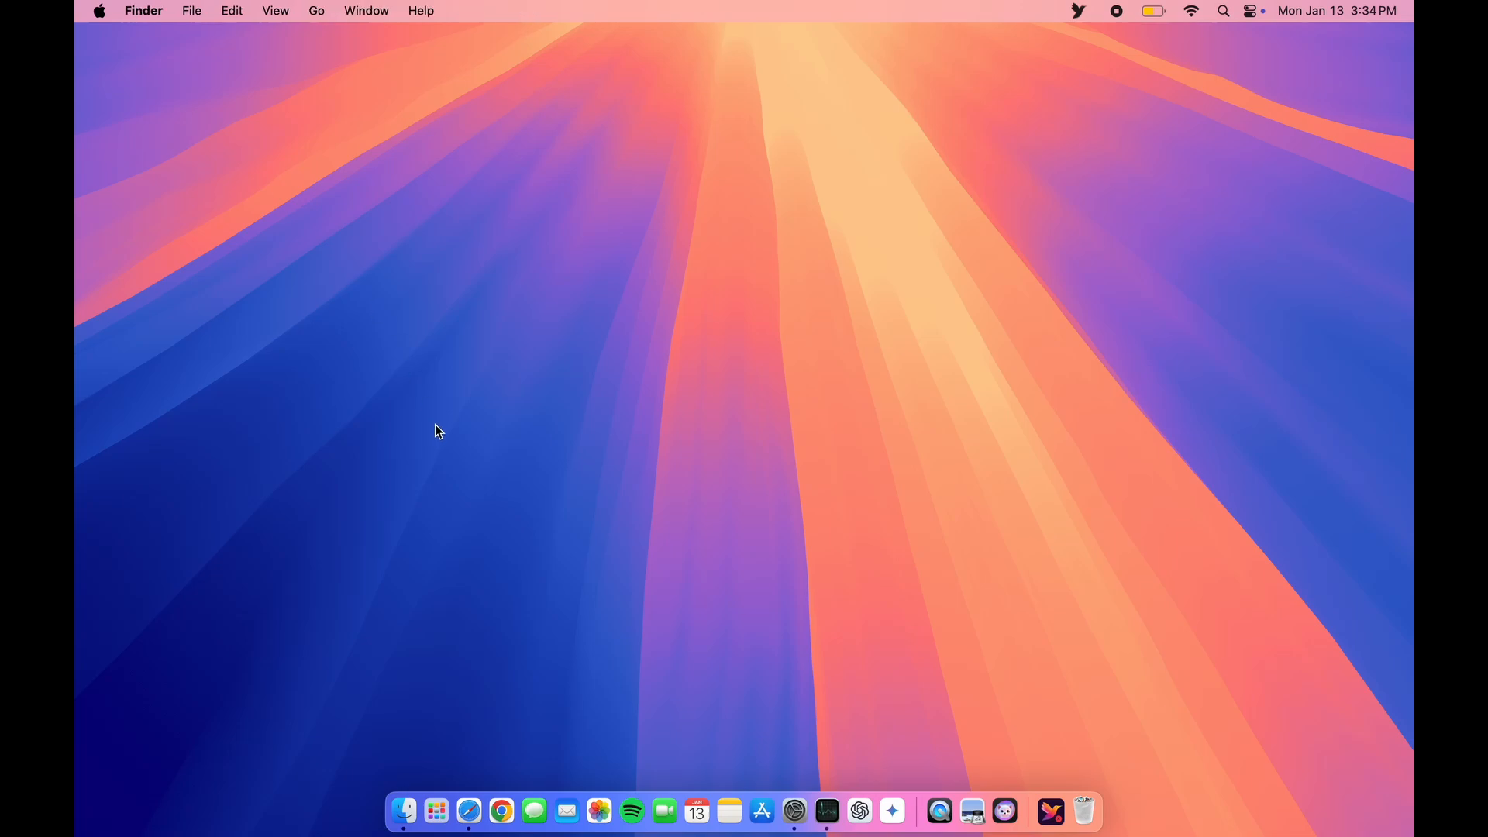
mouse_move(468, 811)
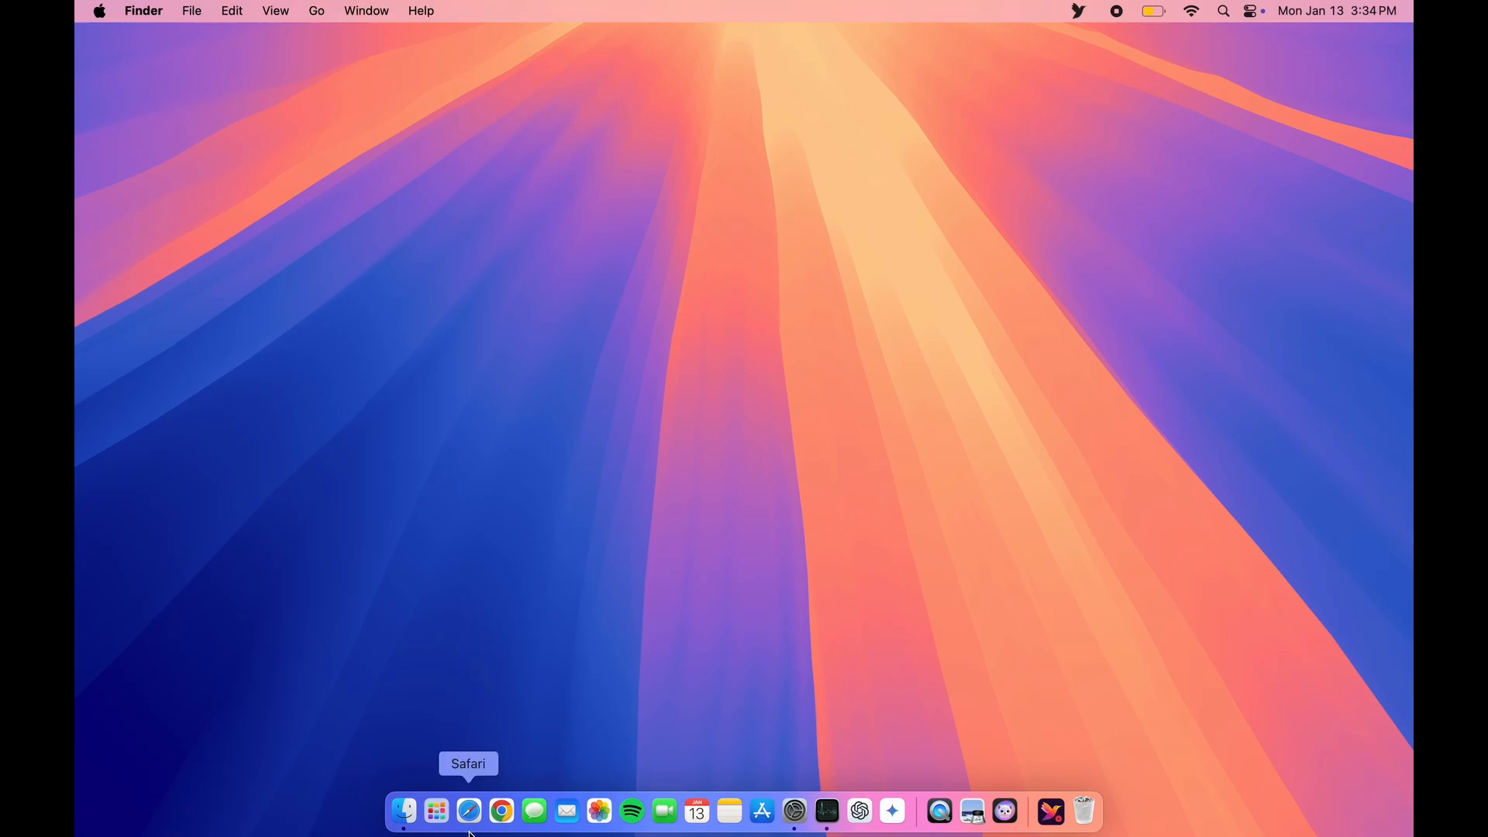
mouse_move(546, 728)
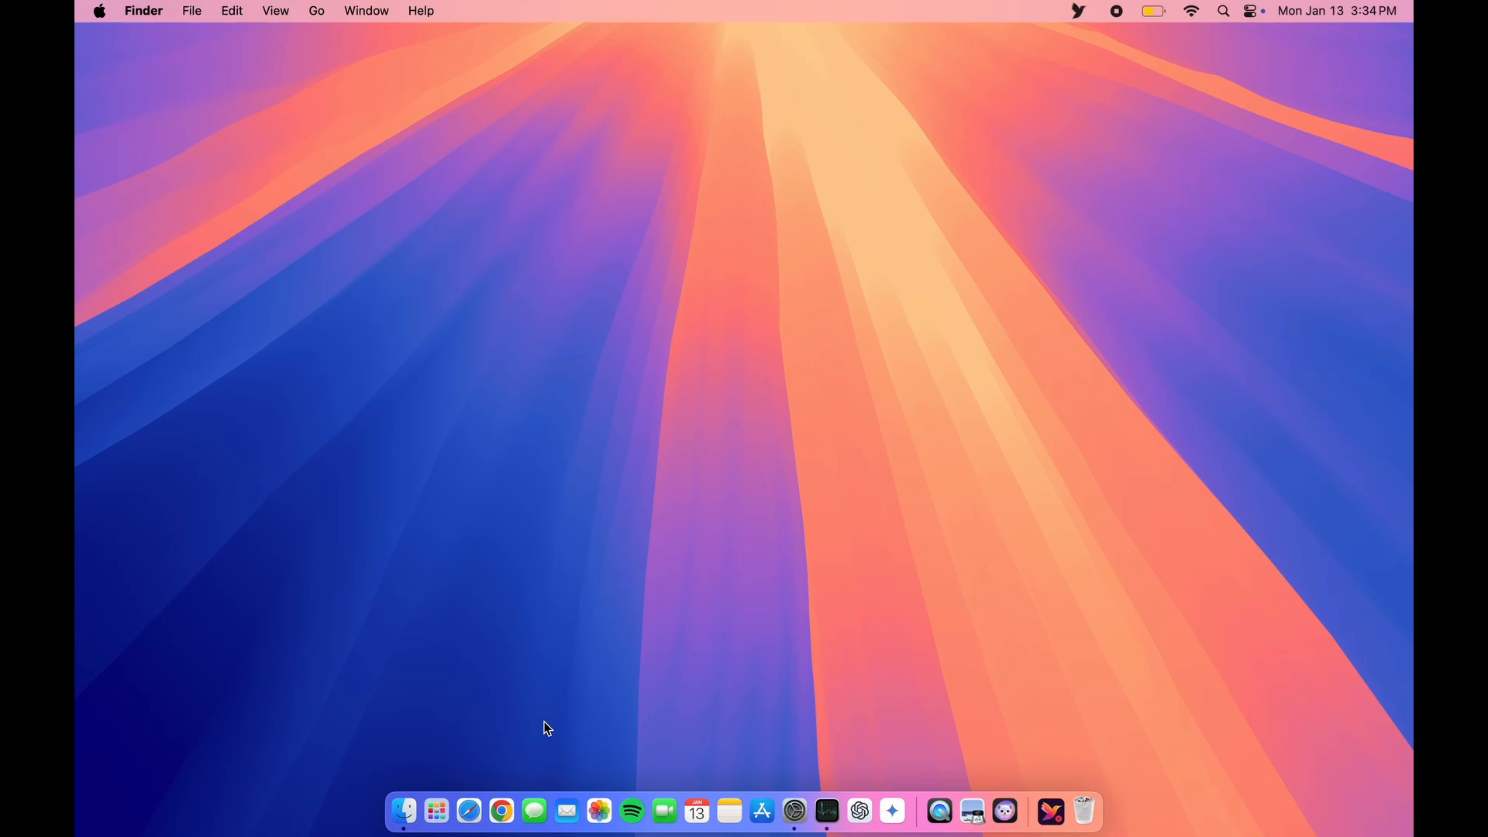
mouse_move(507, 786)
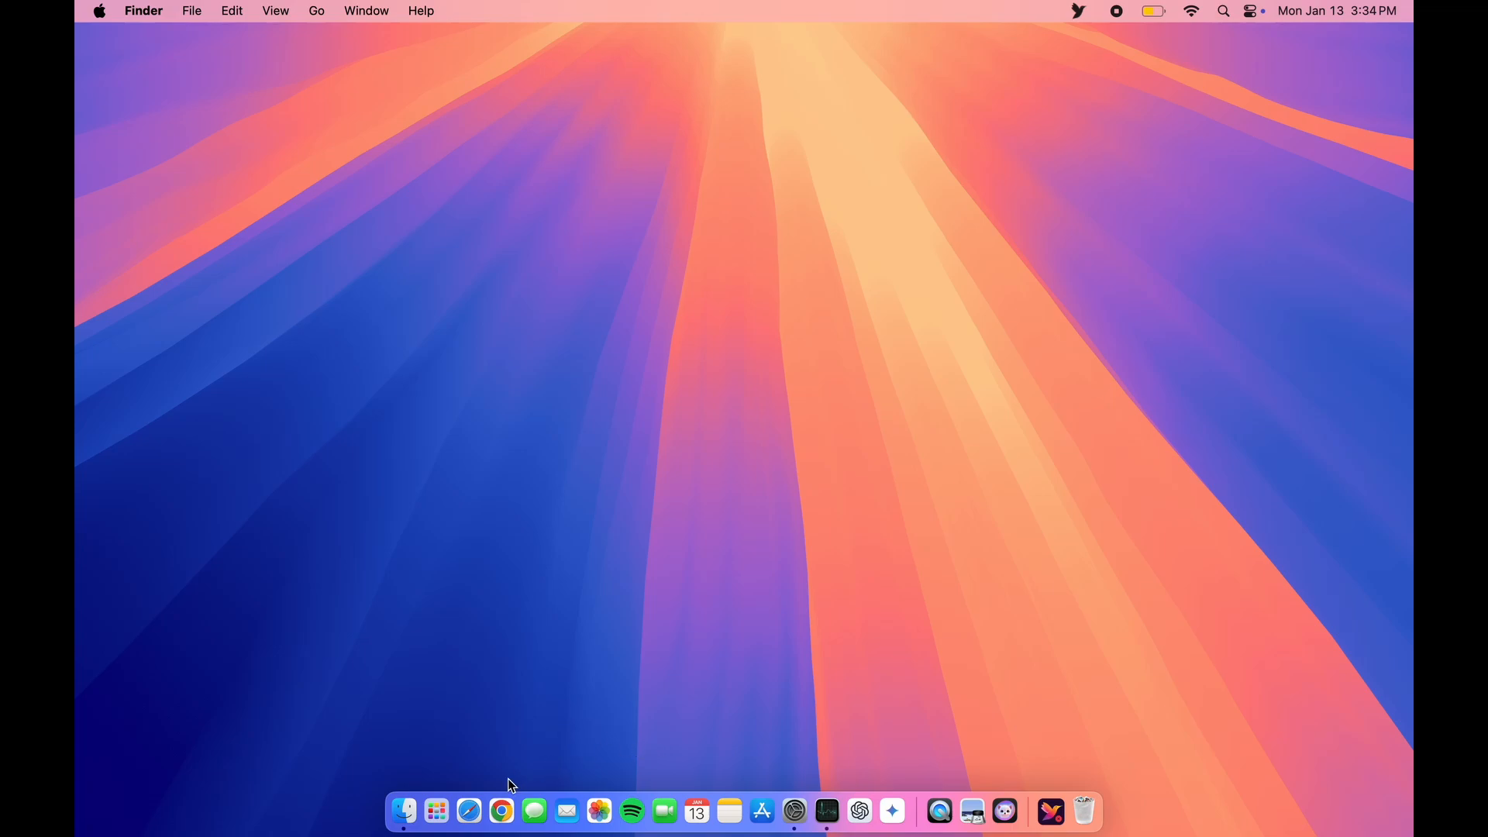
mouse_move(469, 809)
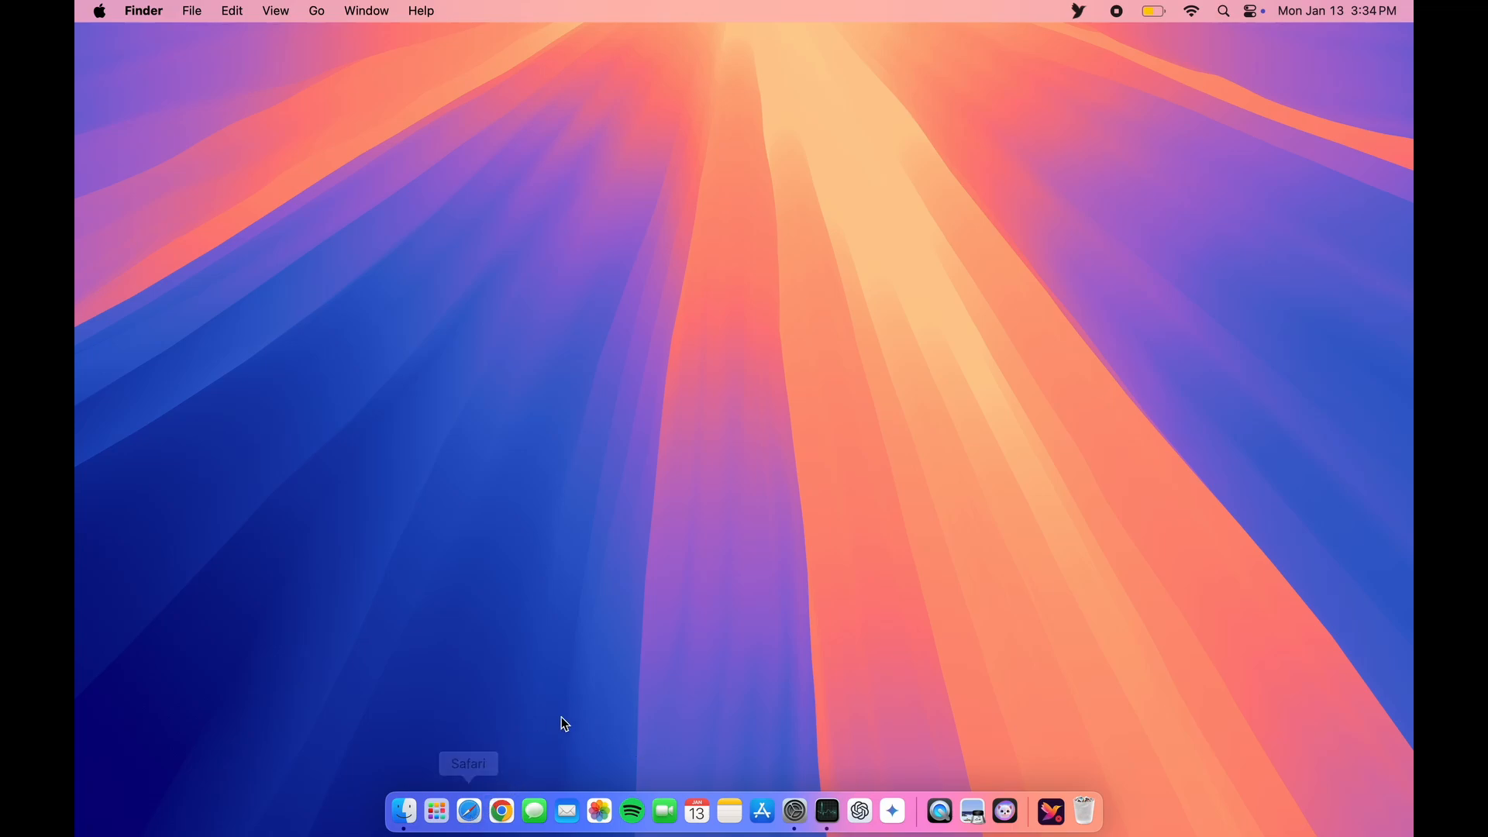
mouse_move(631, 811)
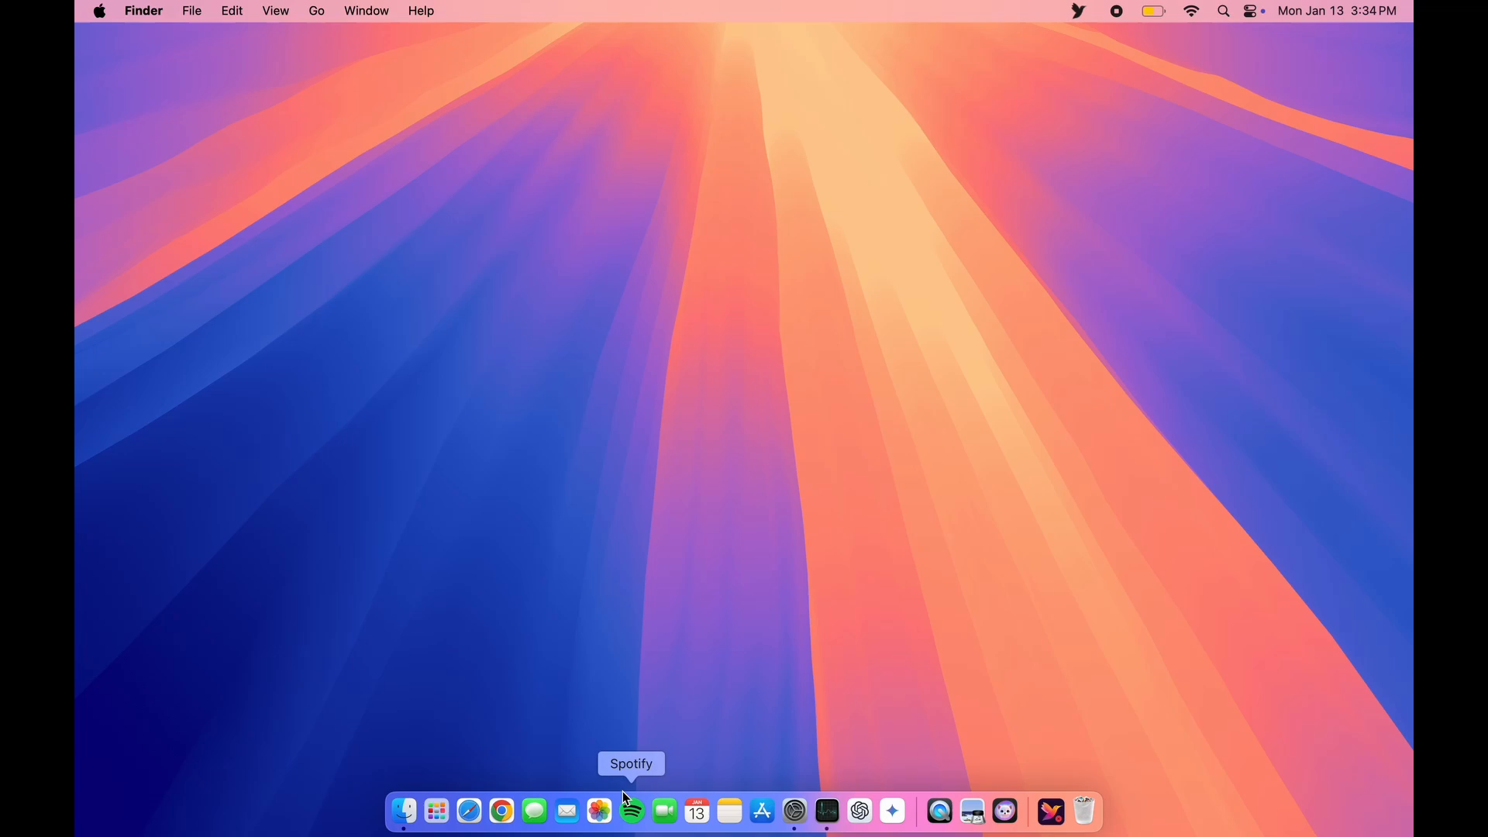
mouse_move(634, 540)
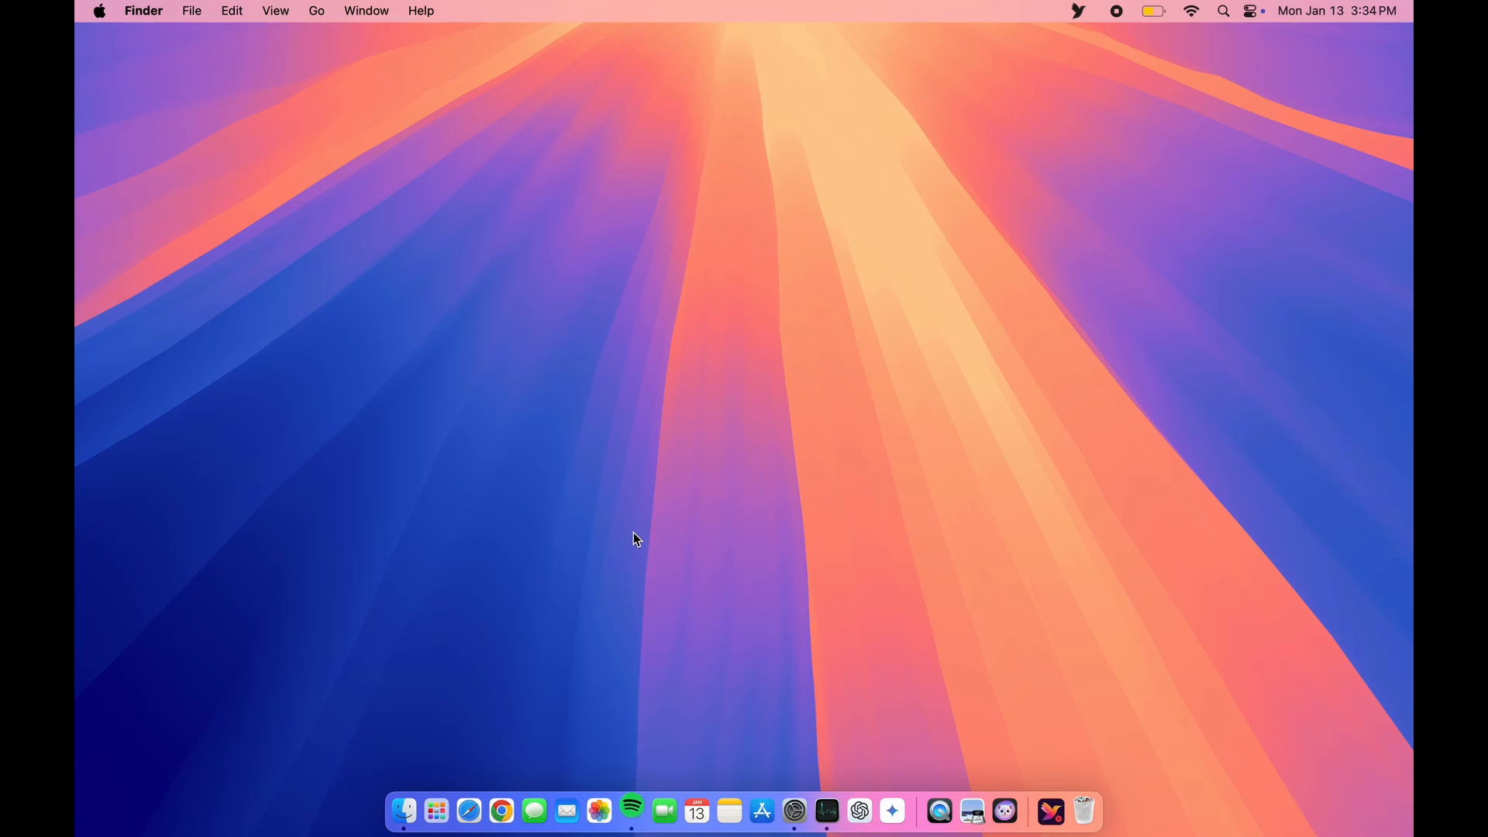
Step: Launch Spotify from the Dock and close its window so it quits
click(630, 811)
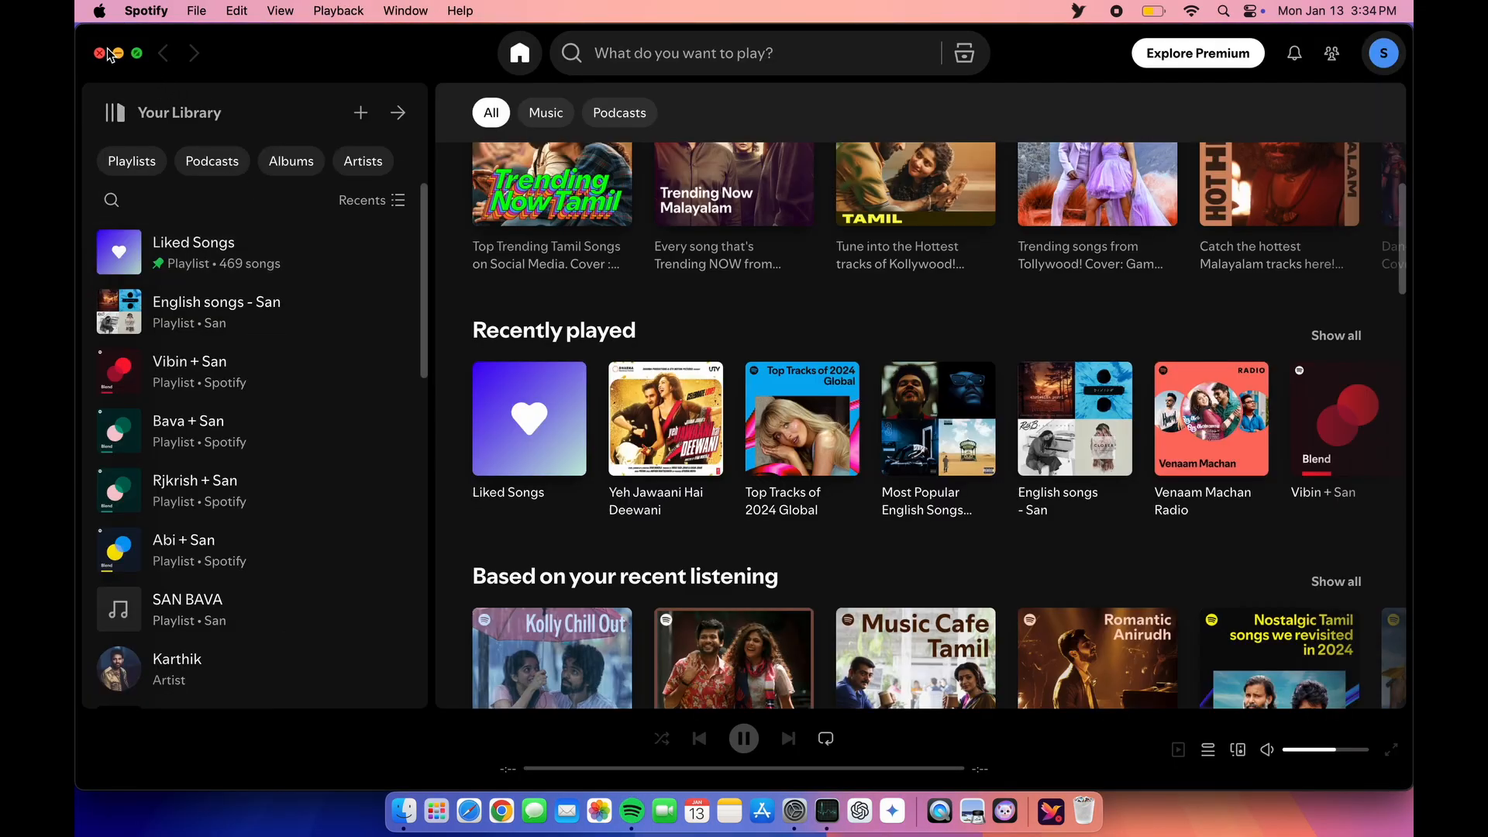
click(115, 52)
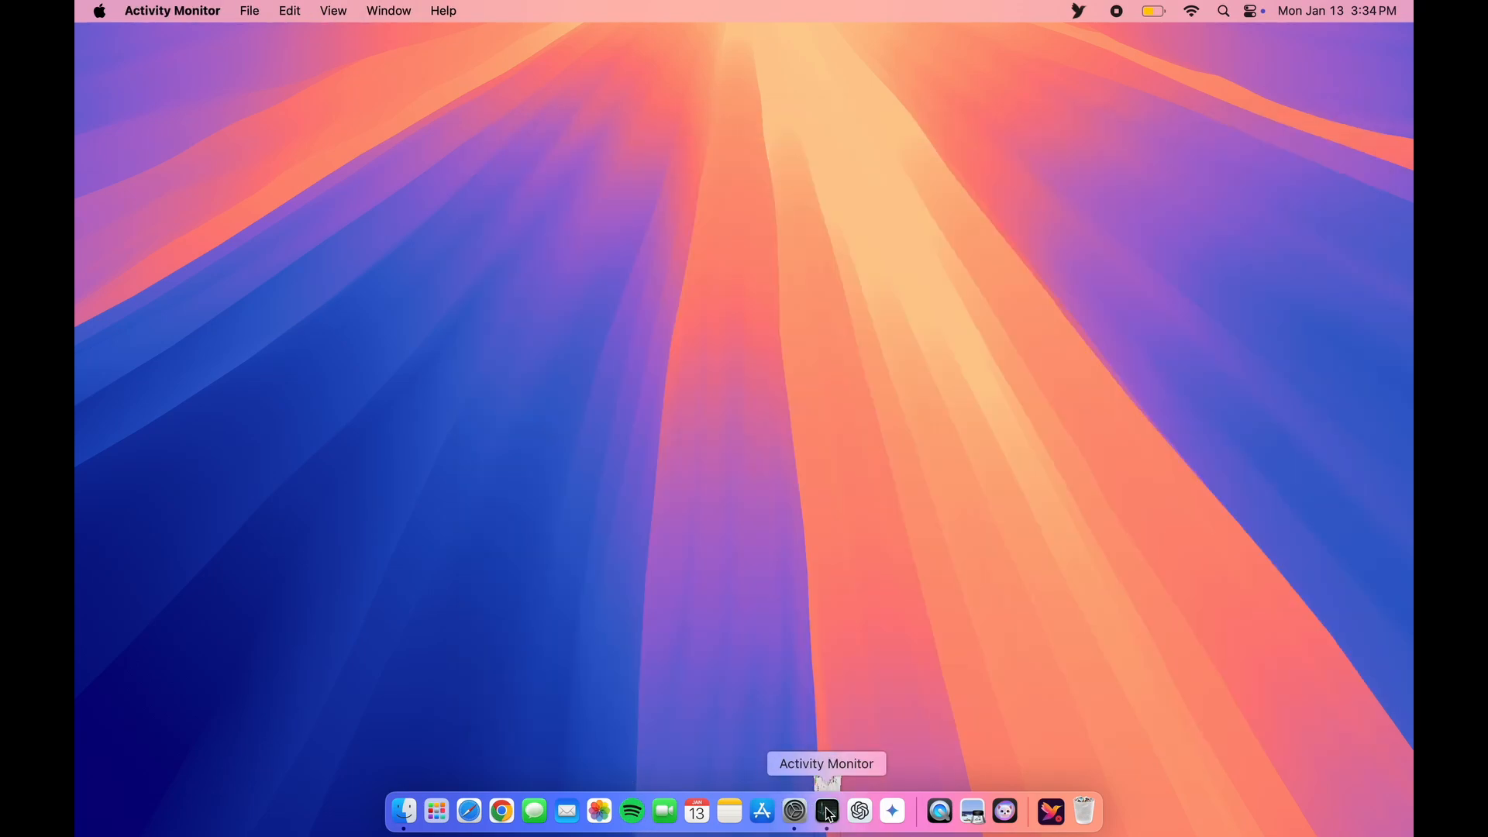
Step: With Activity Monitor open, launch App Store, close its window, and confirm it left the list
click(825, 812)
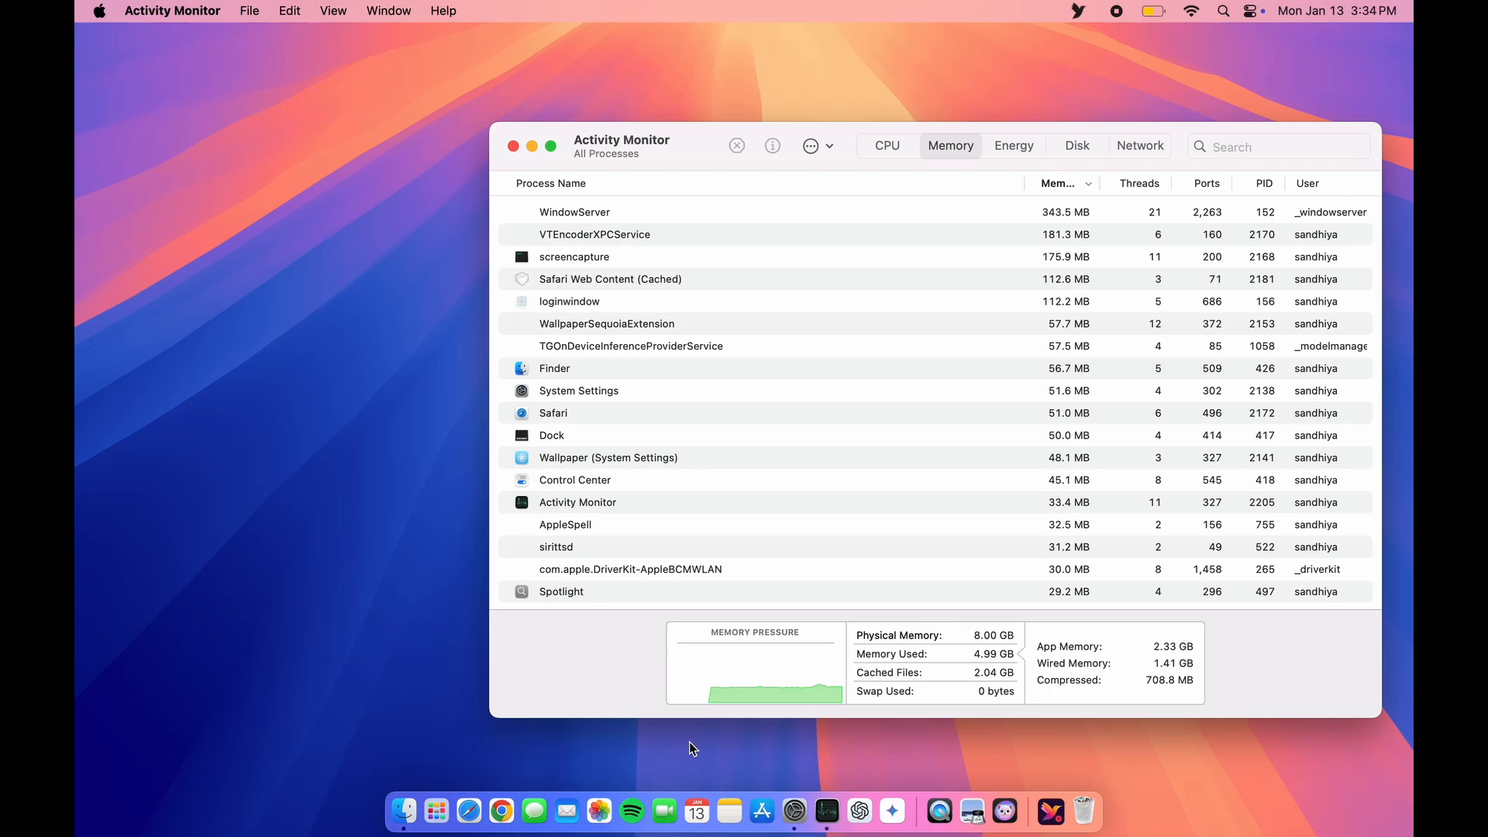
click(761, 812)
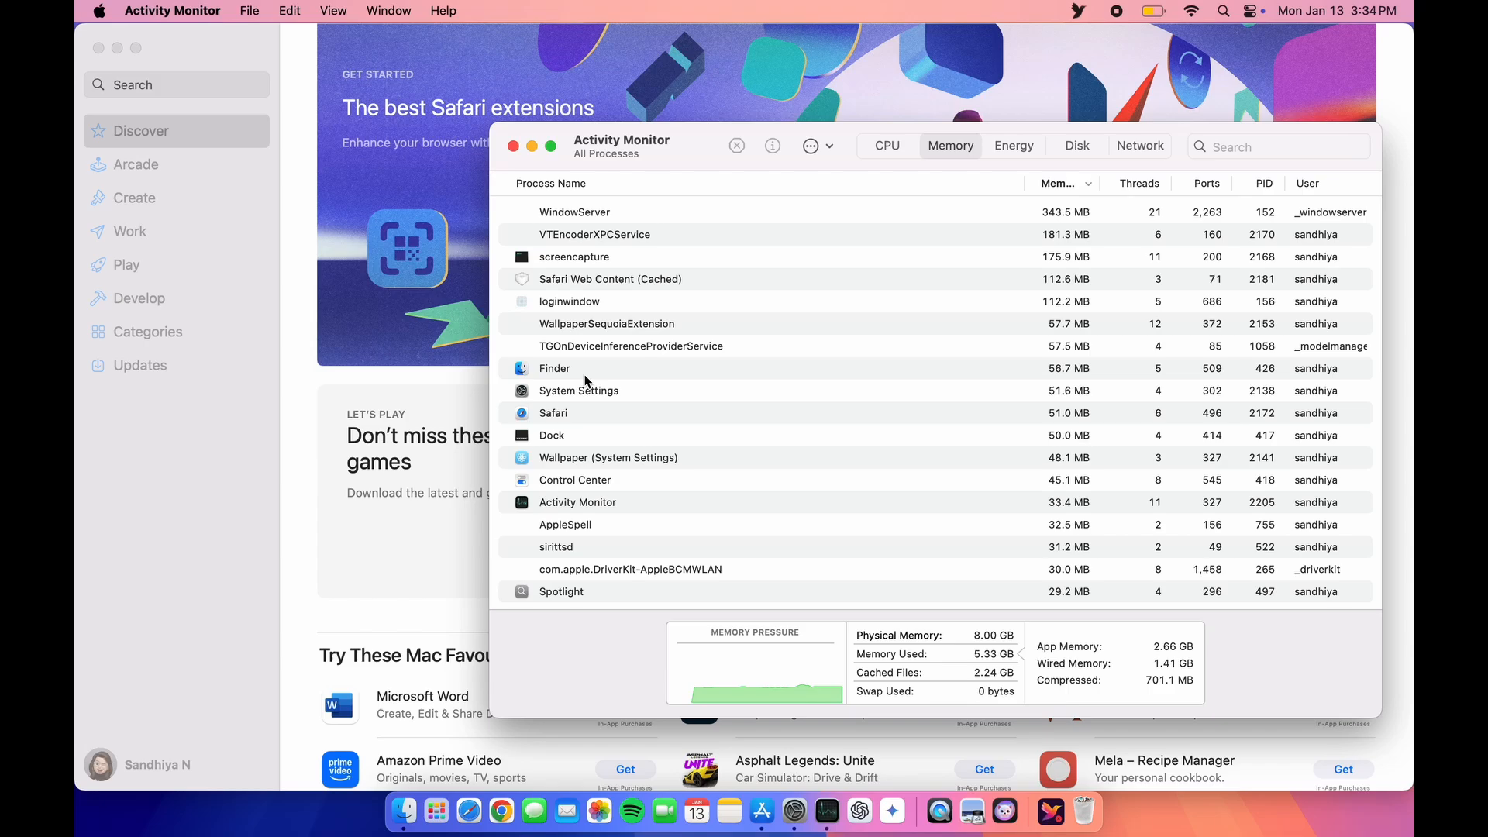
scroll(down, 3)
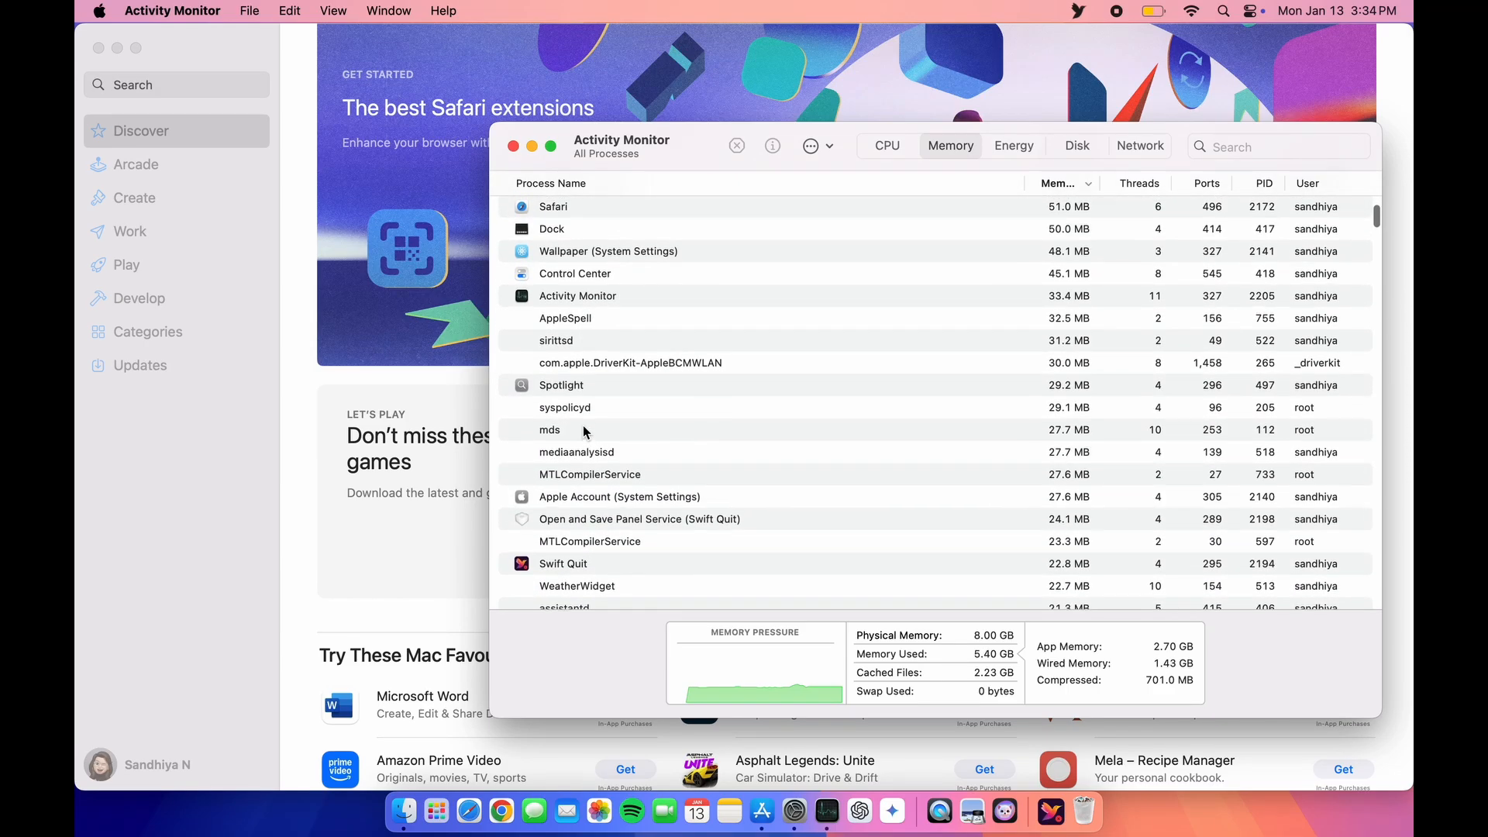
scroll(down, 3)
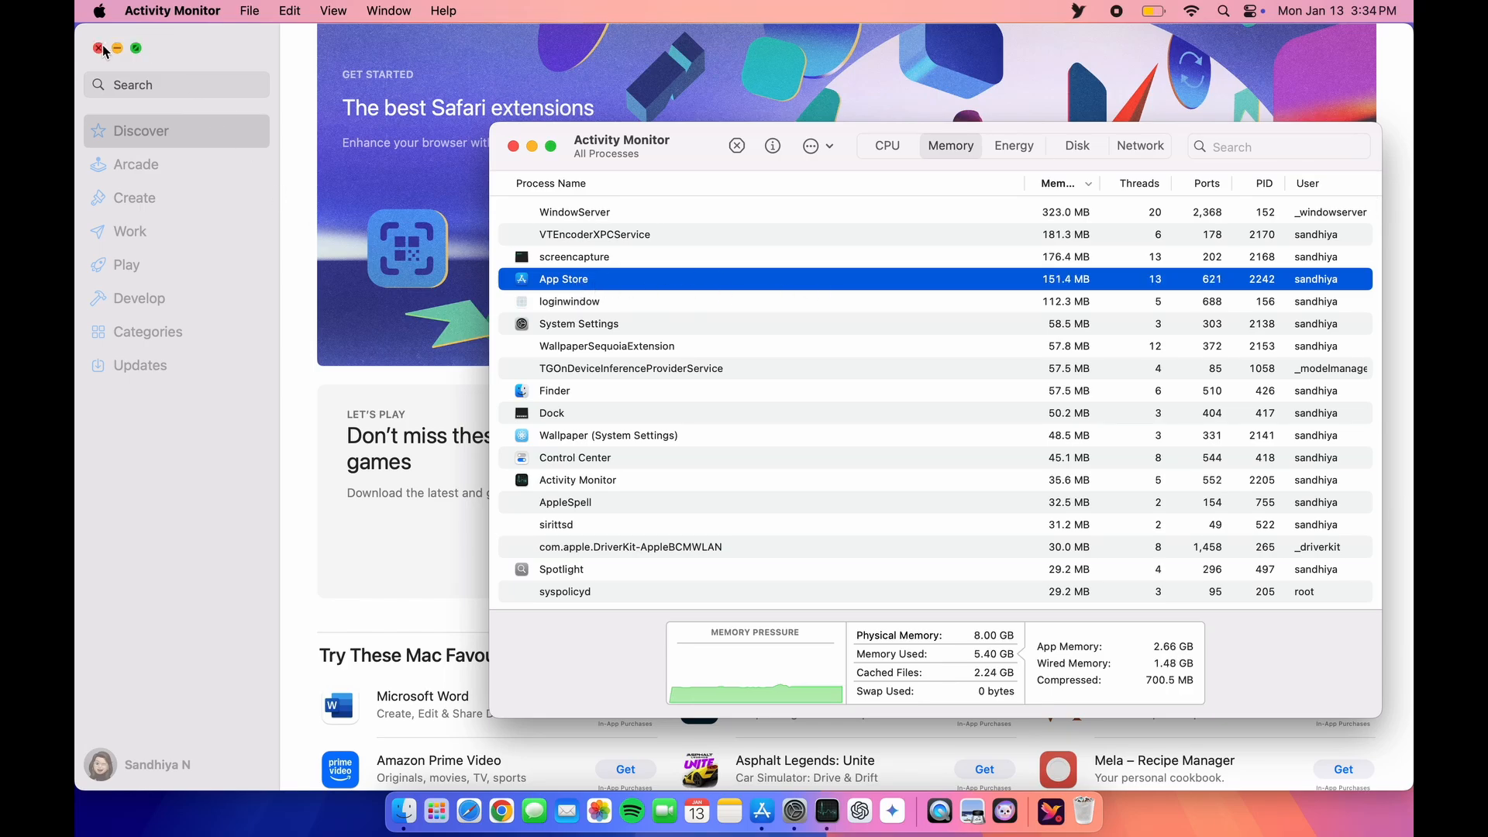
click(100, 47)
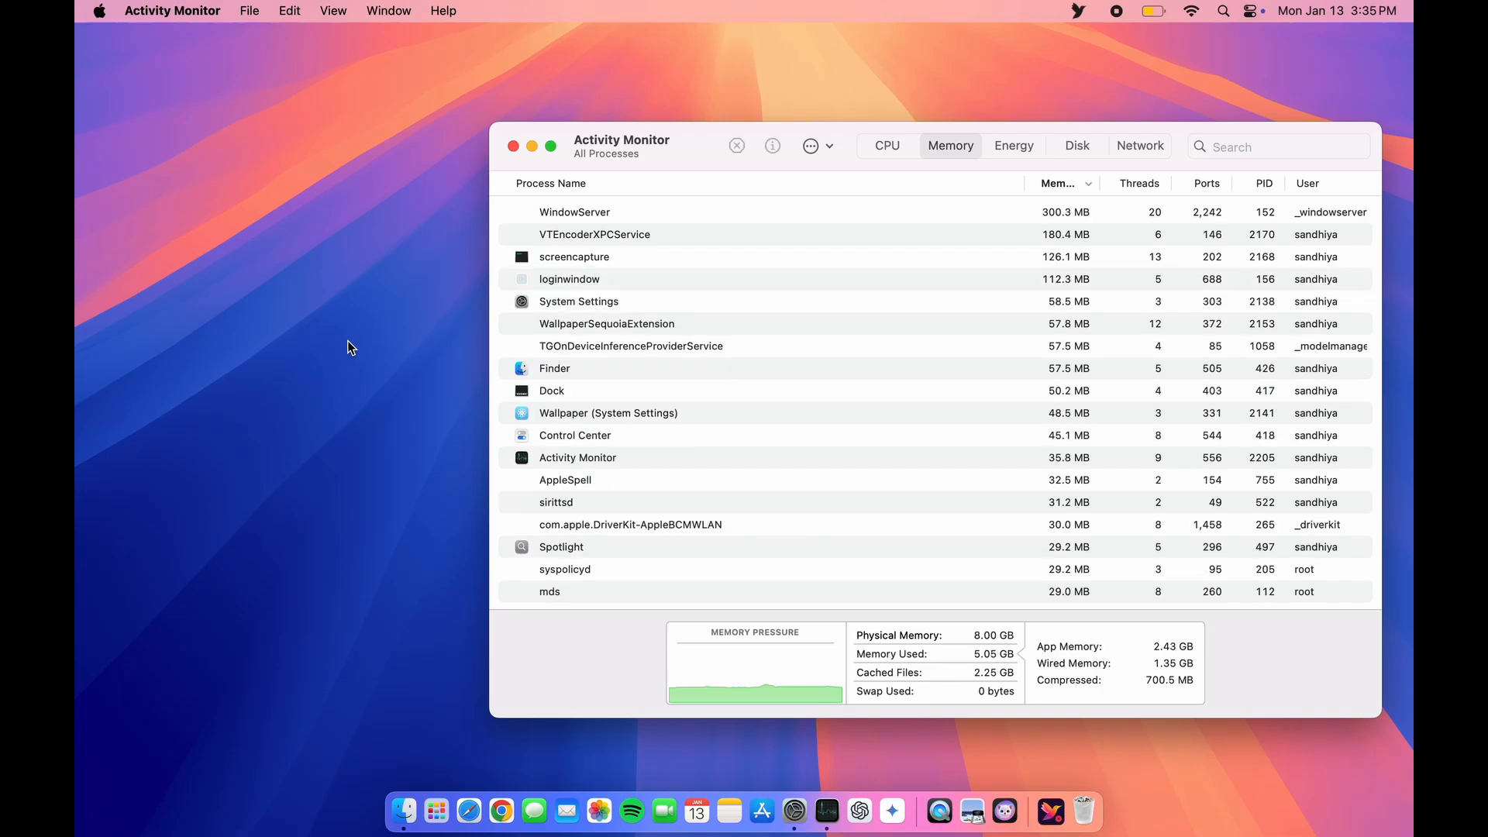
scroll(down, 3)
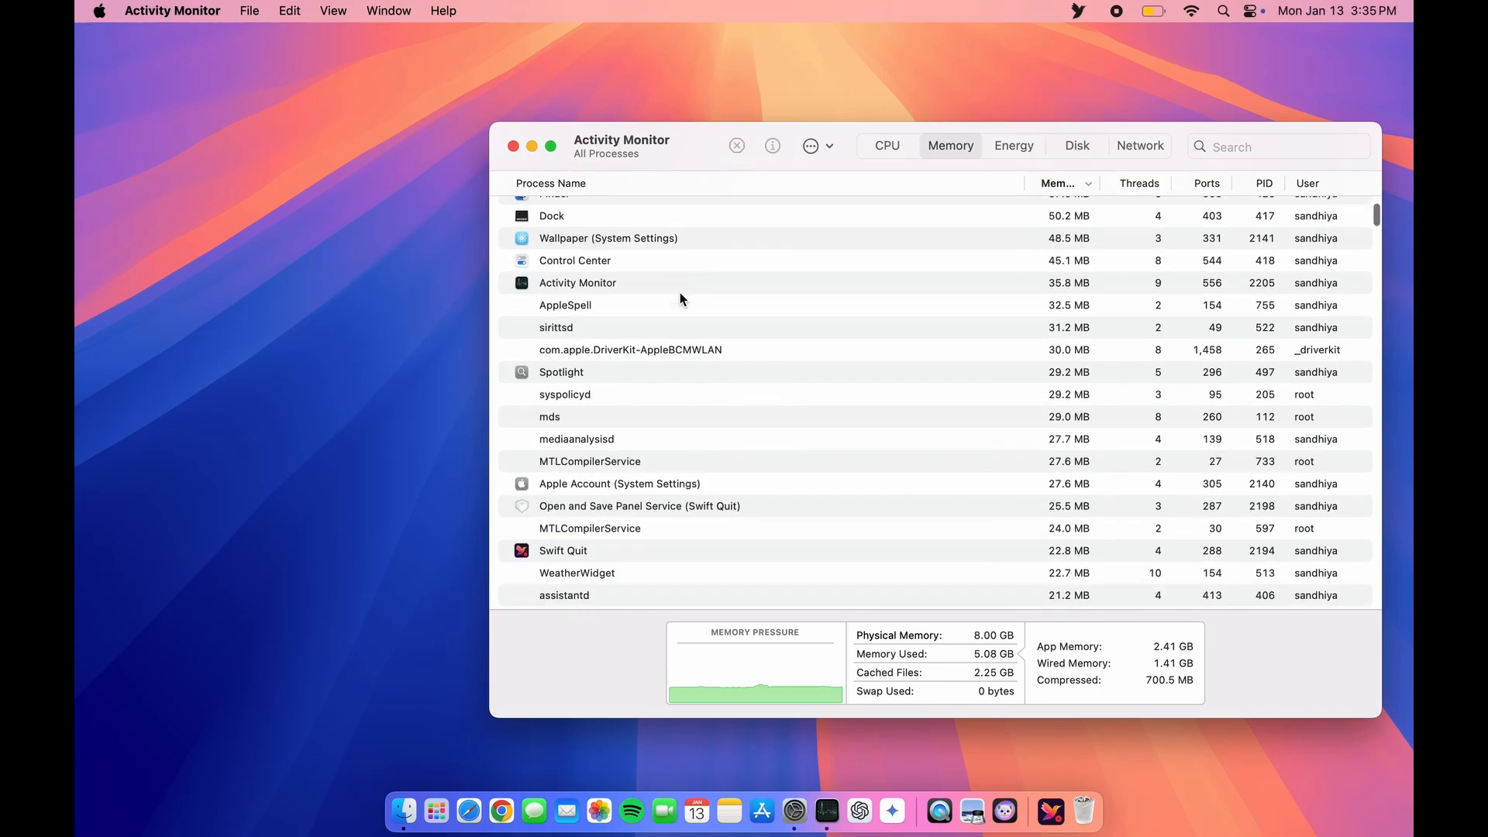